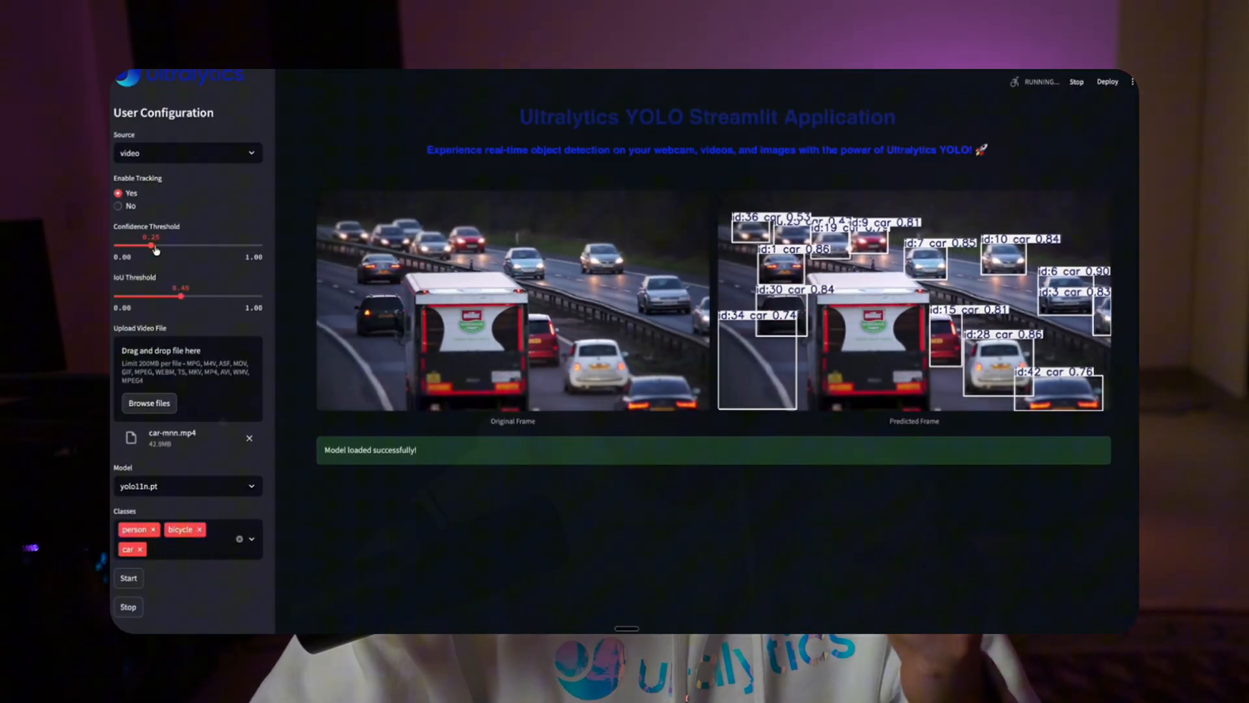
# Step: Raise the confidence threshold from 0.25 to 0.70, stopping the car-video detection
pyautogui.moveTo(152, 246); pyautogui.dragTo(229, 246)
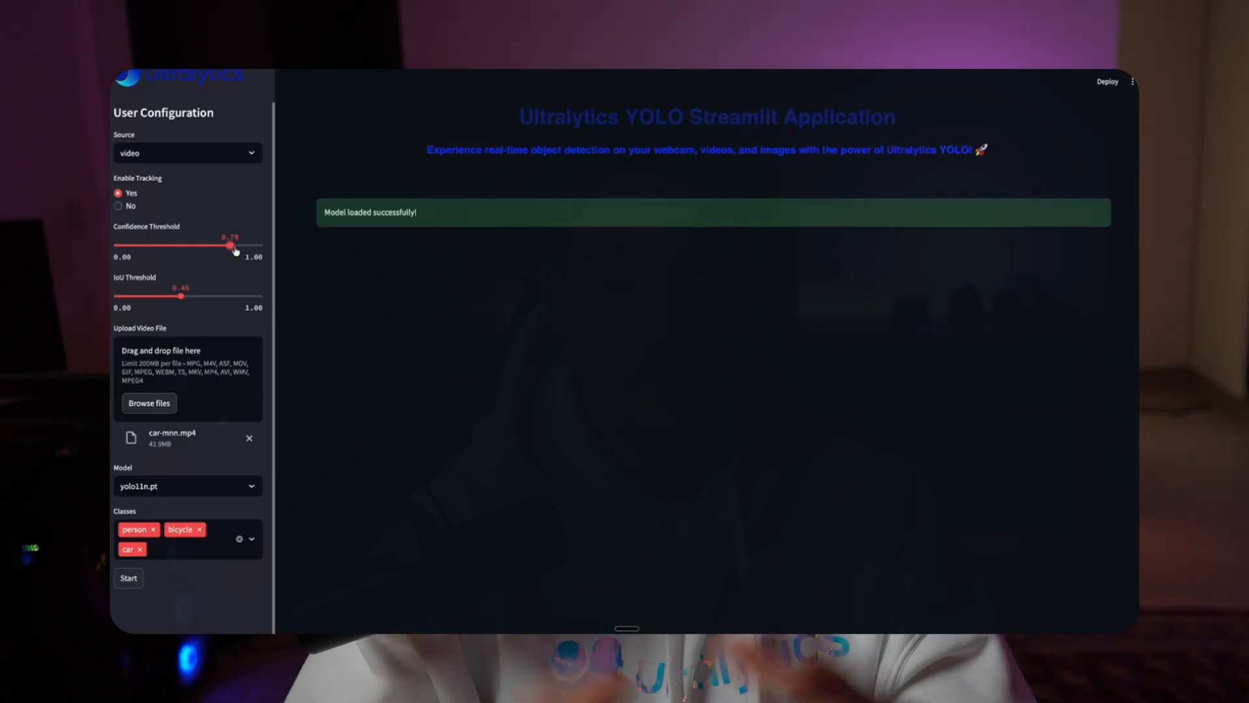
pyautogui.click(127, 577)
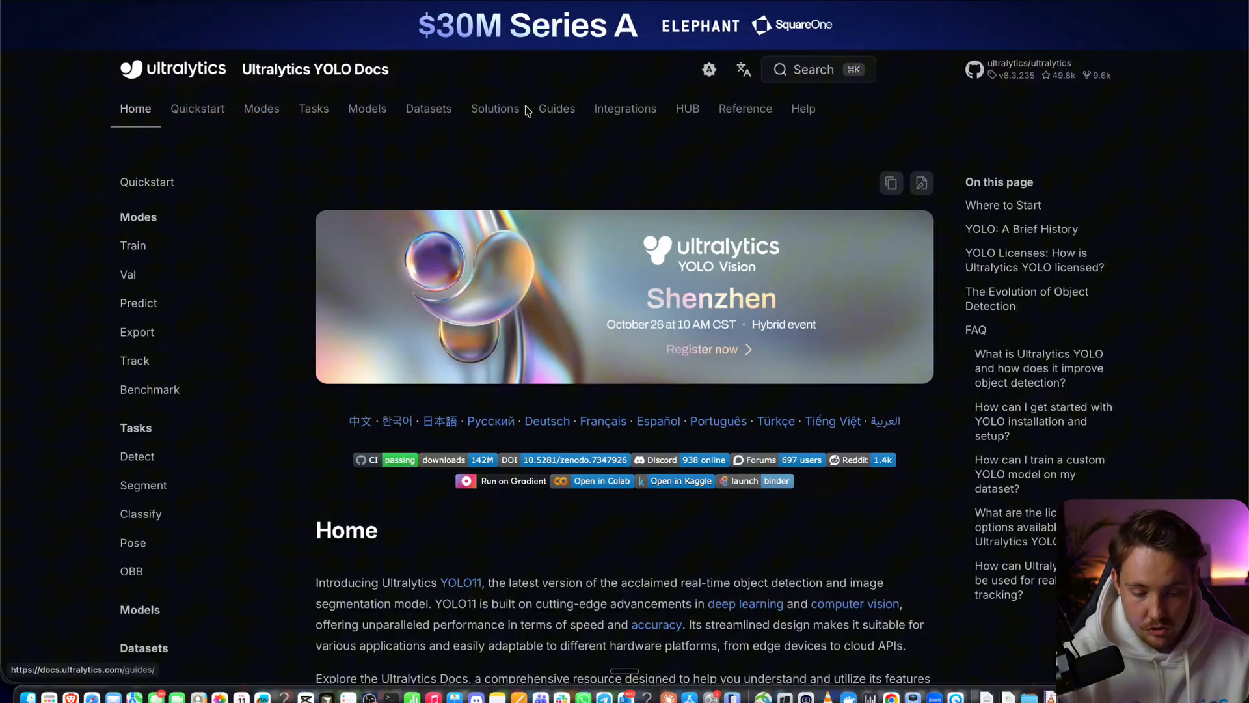
# Step: Go to the docs' Solutions section and open the Live Inference with Streamlit guide
pyautogui.click(494, 109)
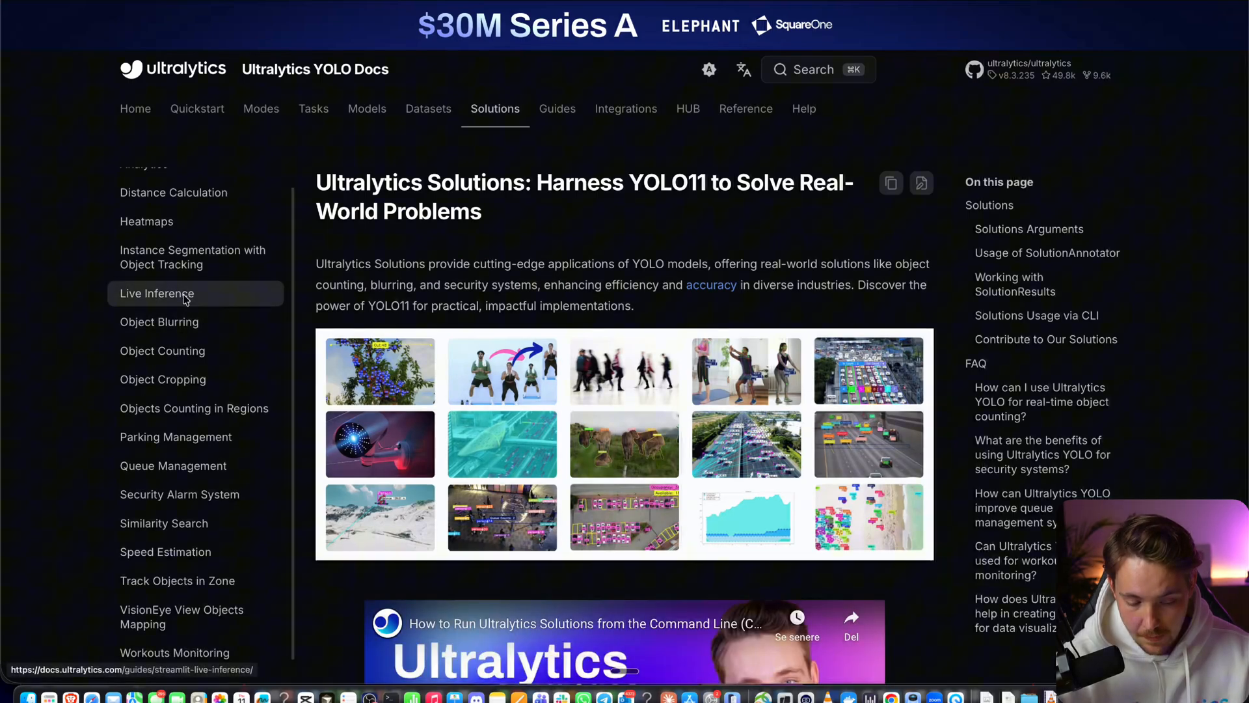
pyautogui.click(157, 293)
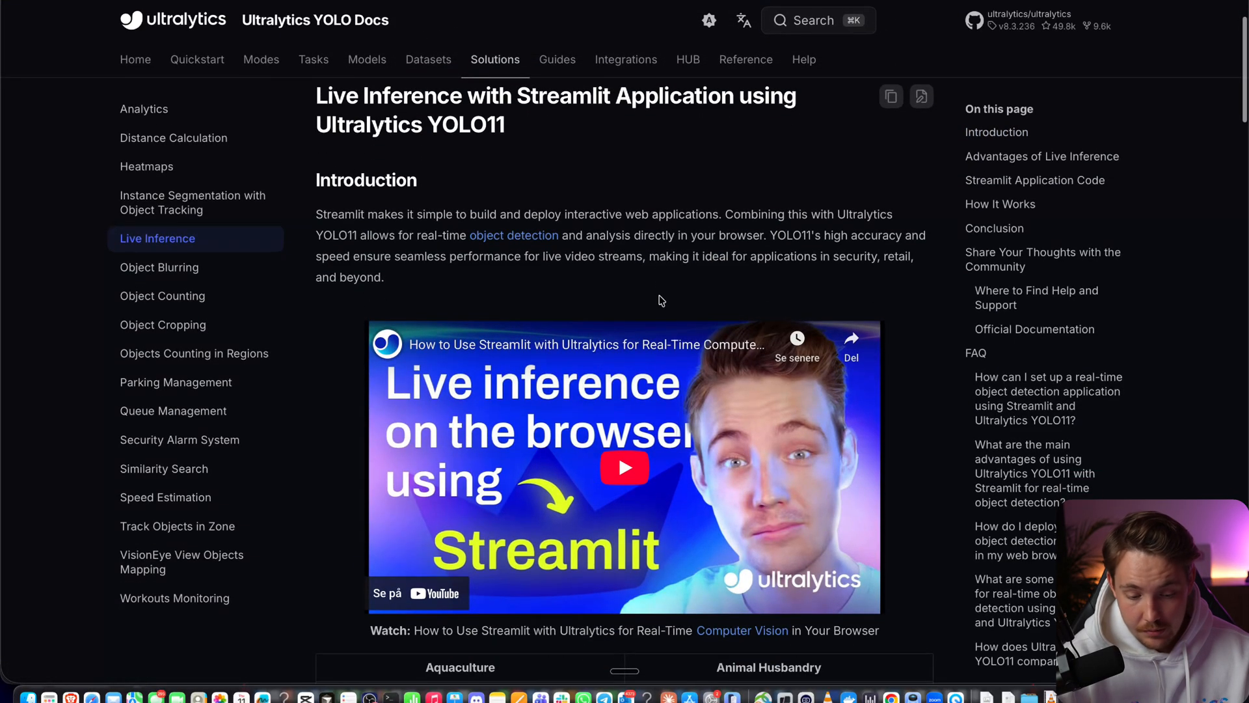
pyautogui.scroll(-3)
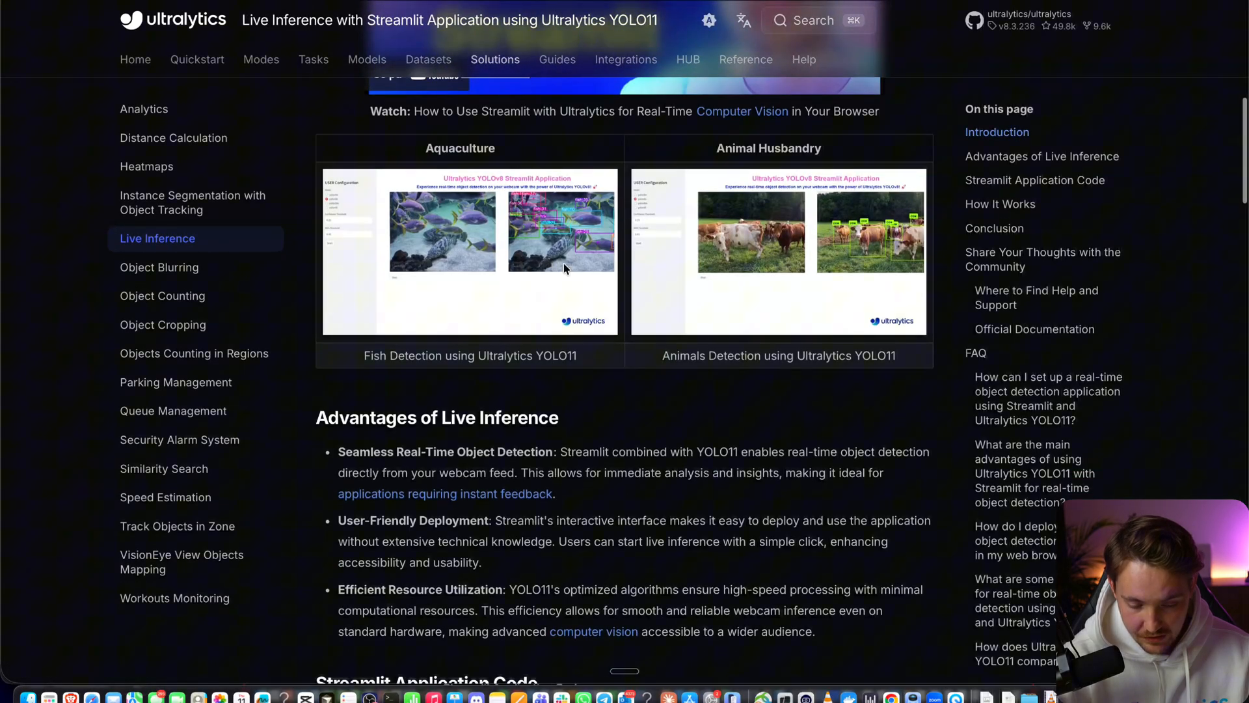
pyautogui.scroll(-3)
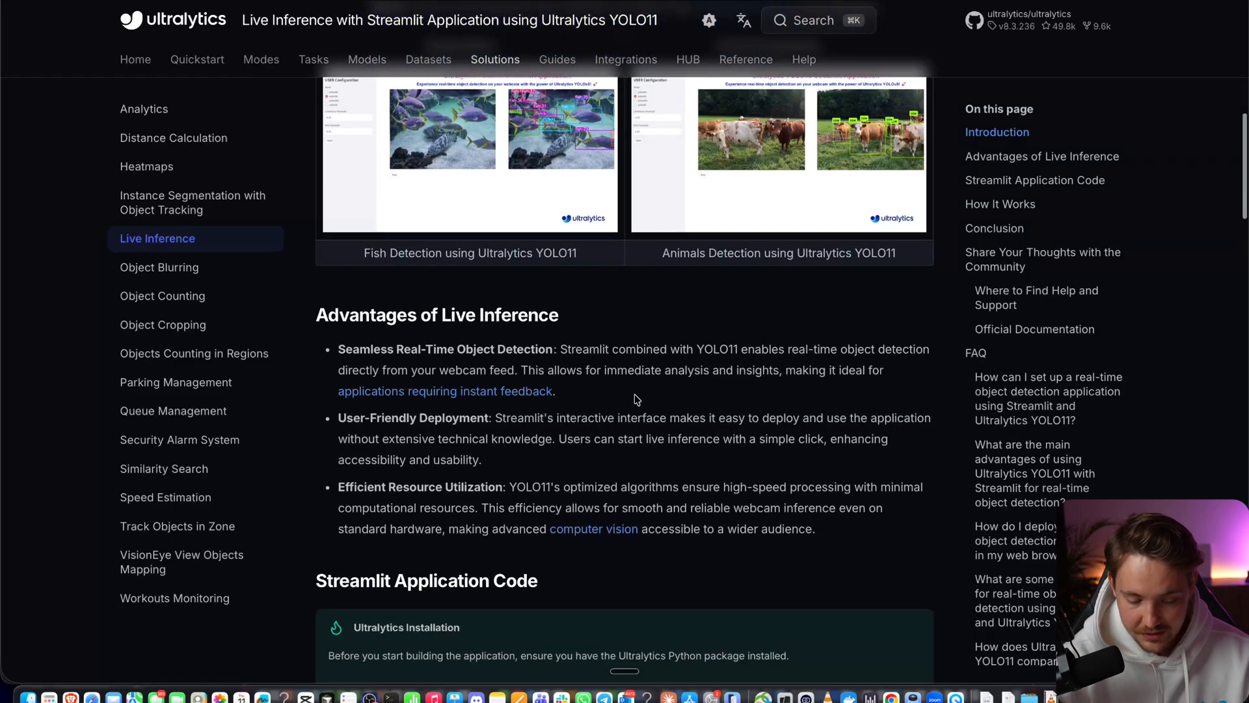
pyautogui.scroll(-3)
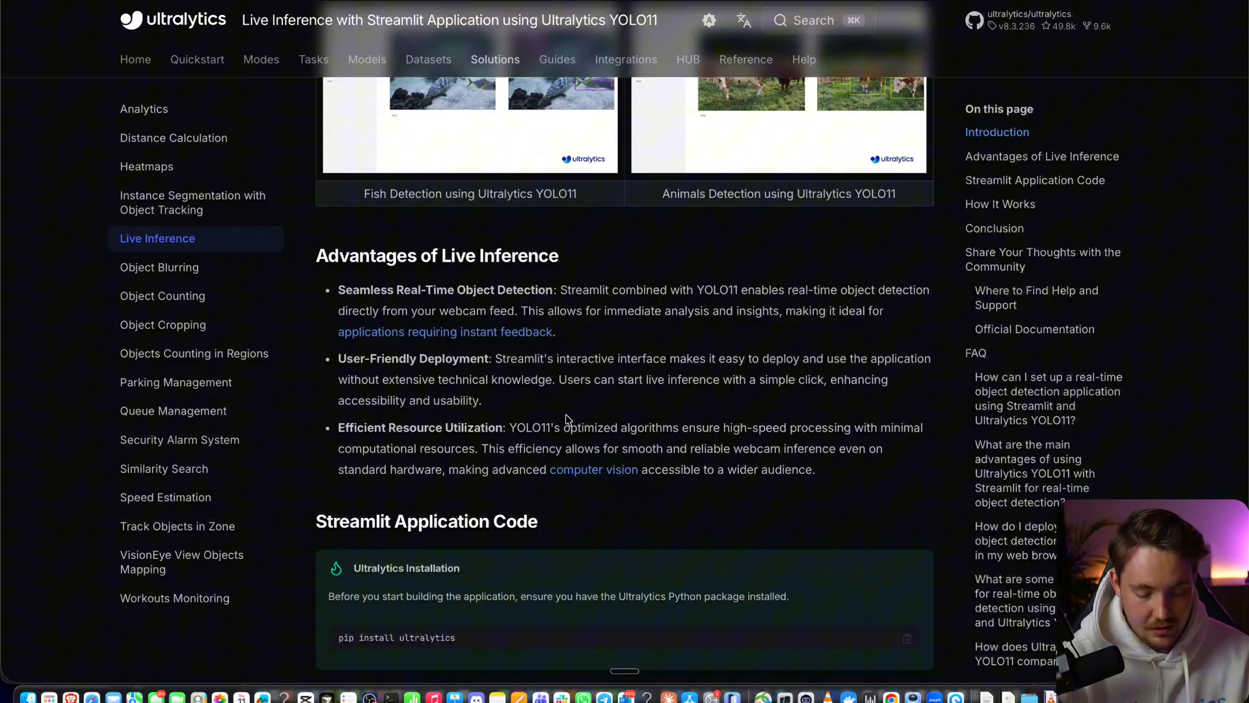
pyautogui.scroll(-3)
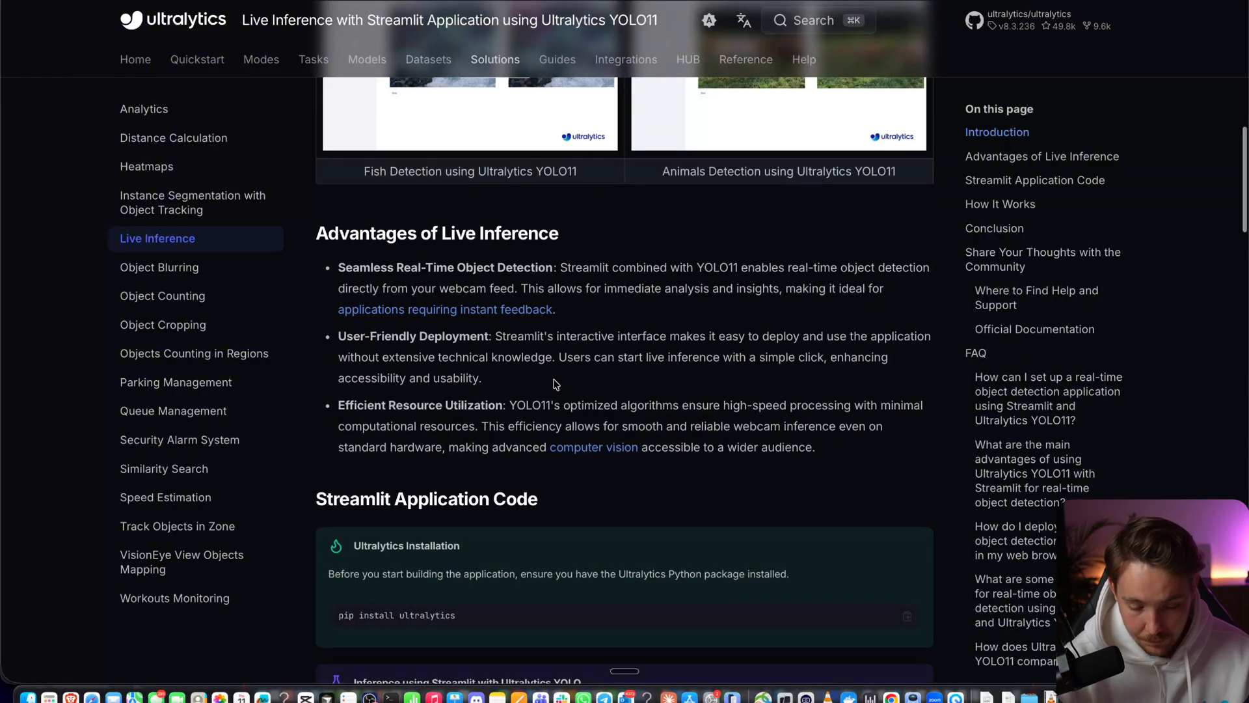
pyautogui.moveTo(532, 314)
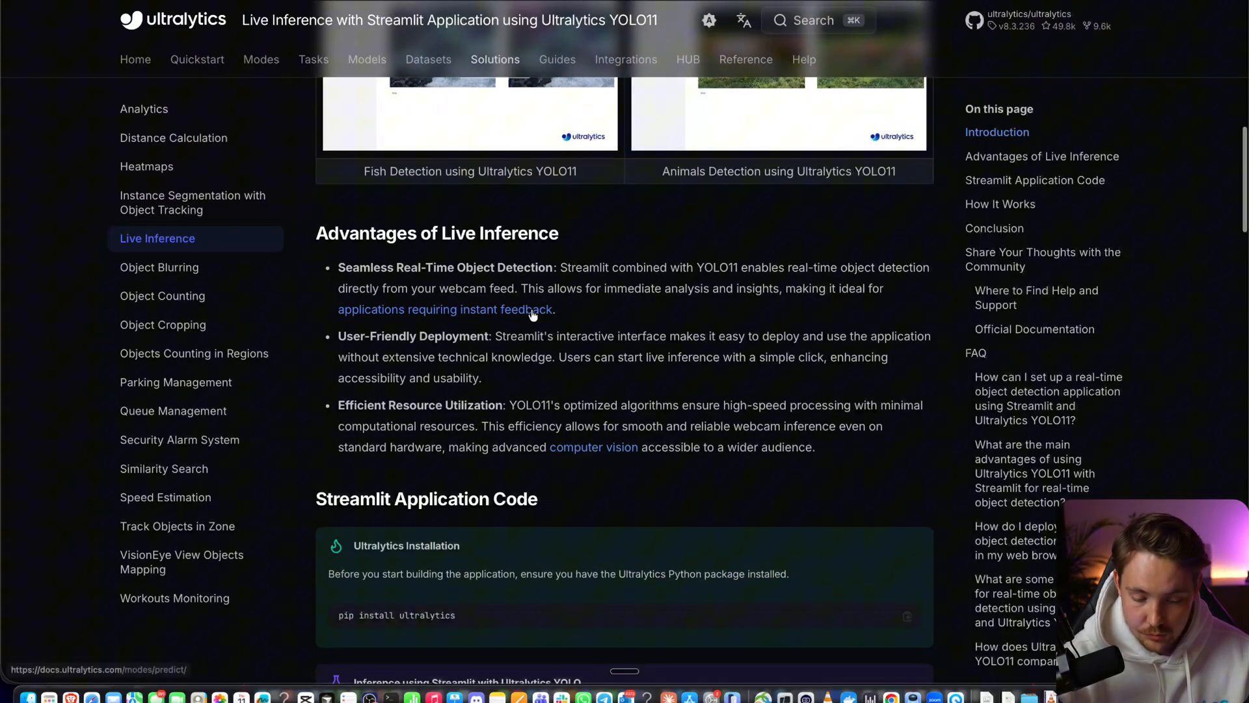
pyautogui.scroll(-3)
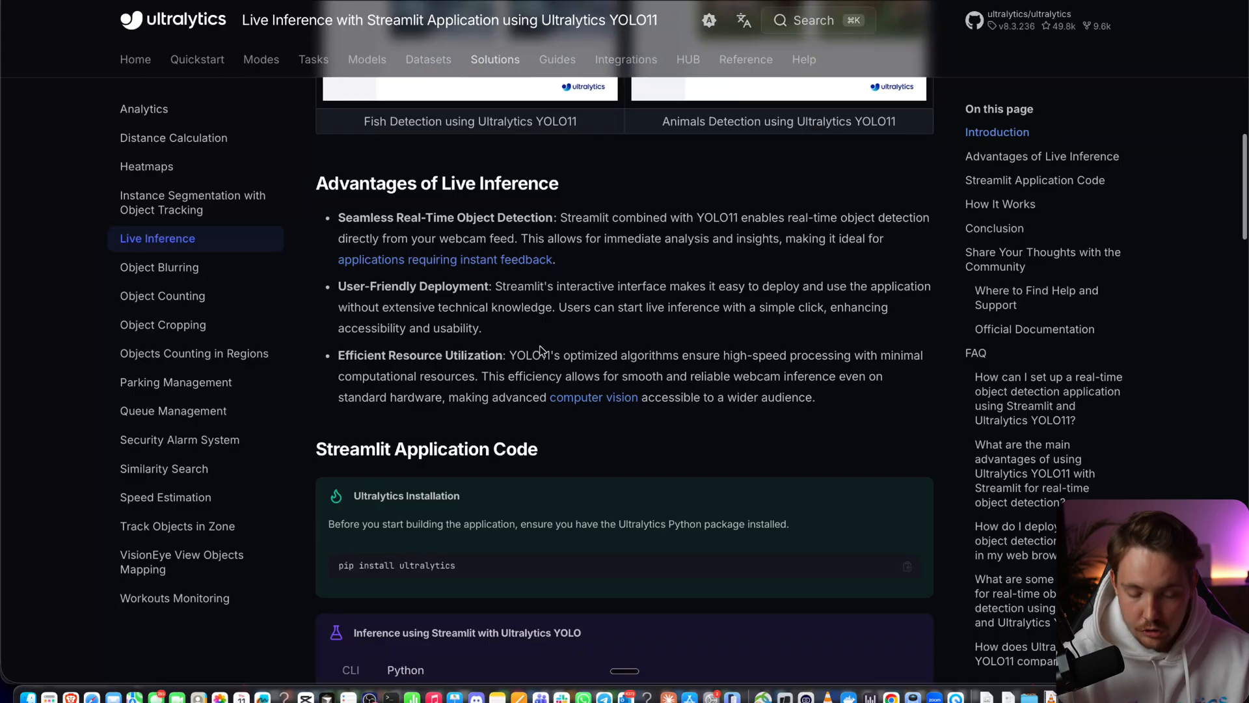
pyautogui.scroll(-3)
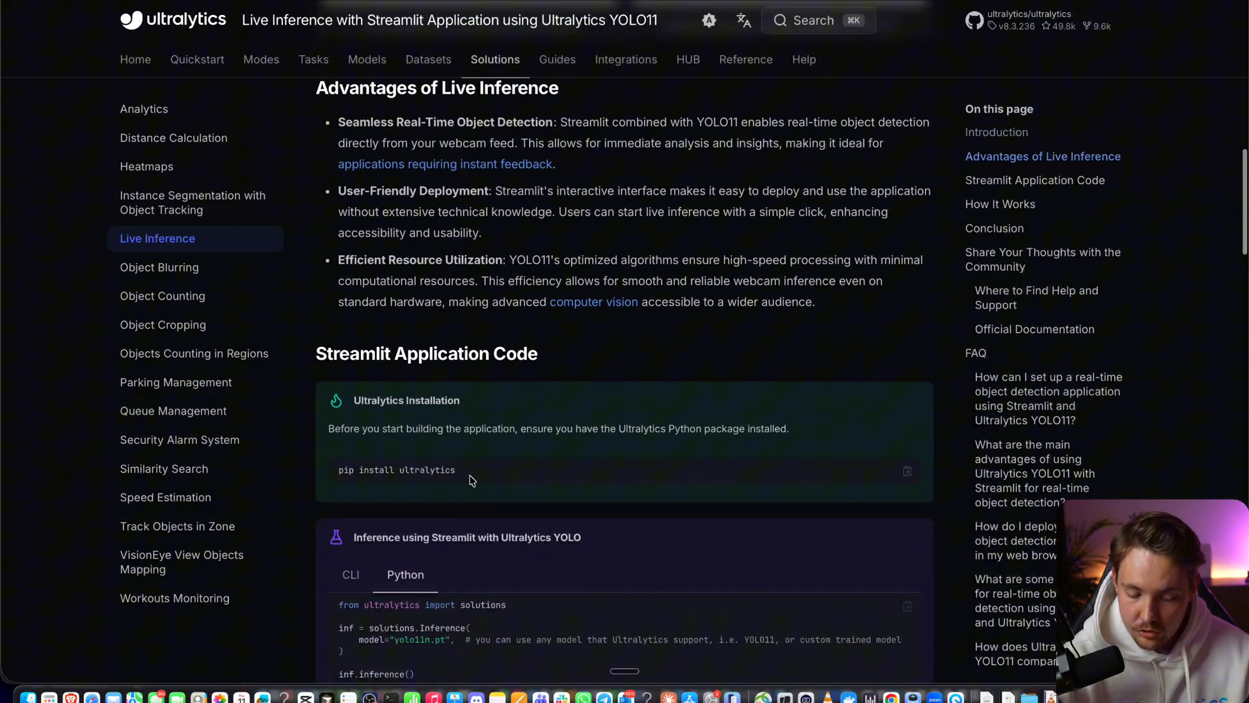
pyautogui.scroll(-3)
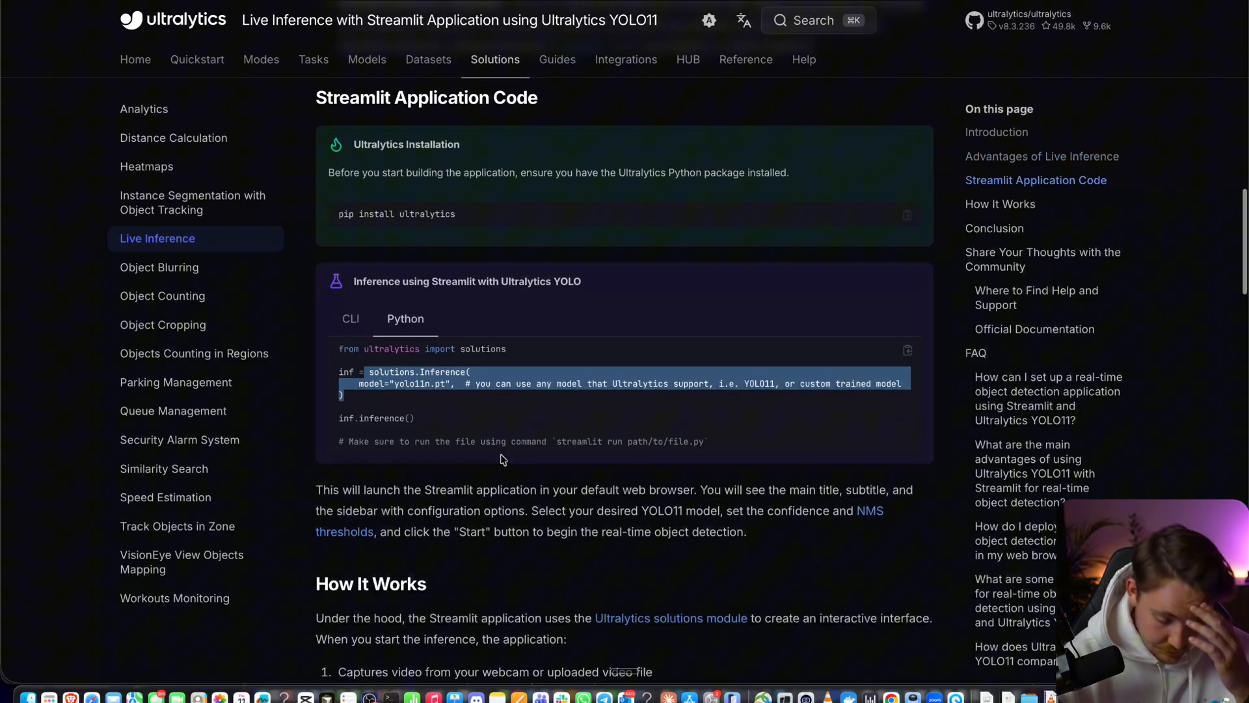
pyautogui.scroll(-3)
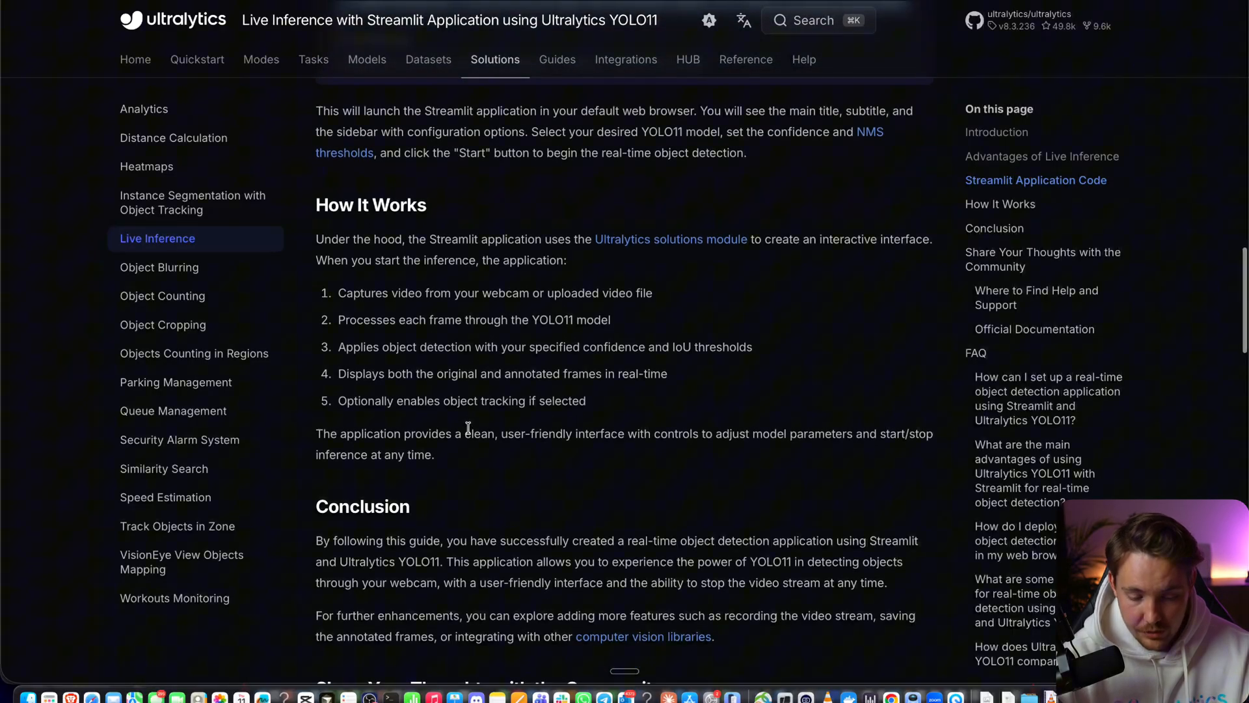
pyautogui.scroll(-3)
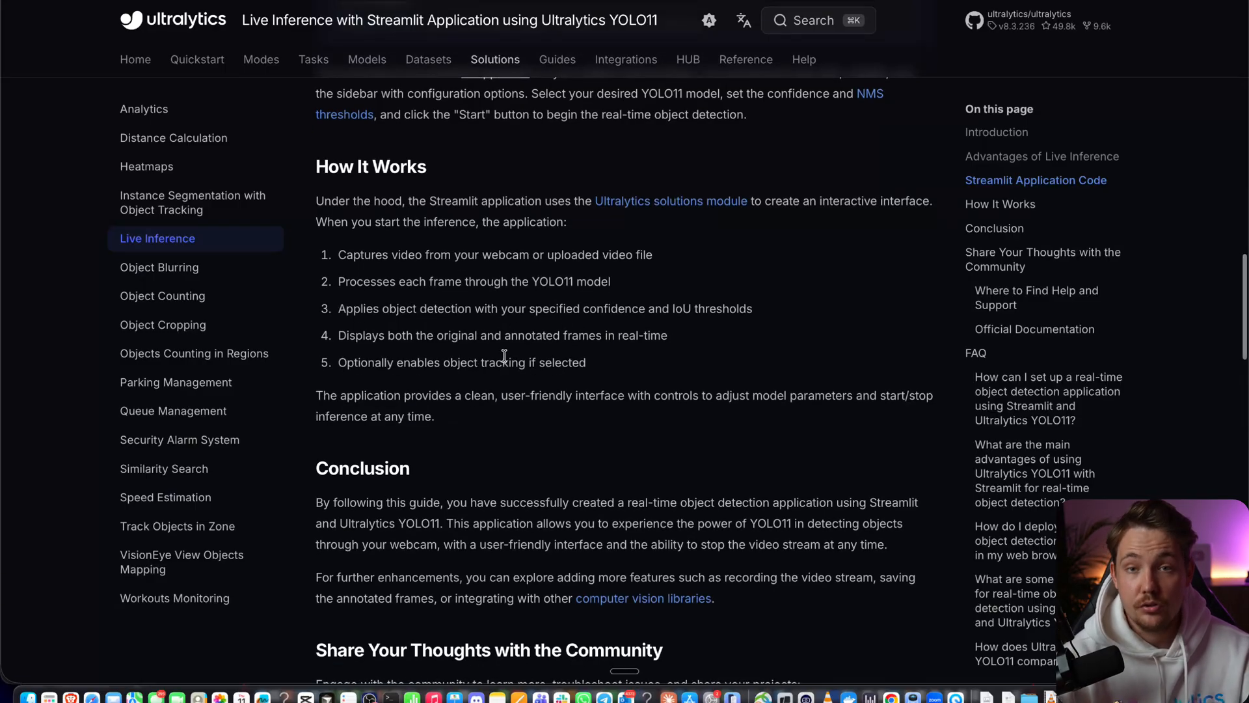
pyautogui.scroll(-3)
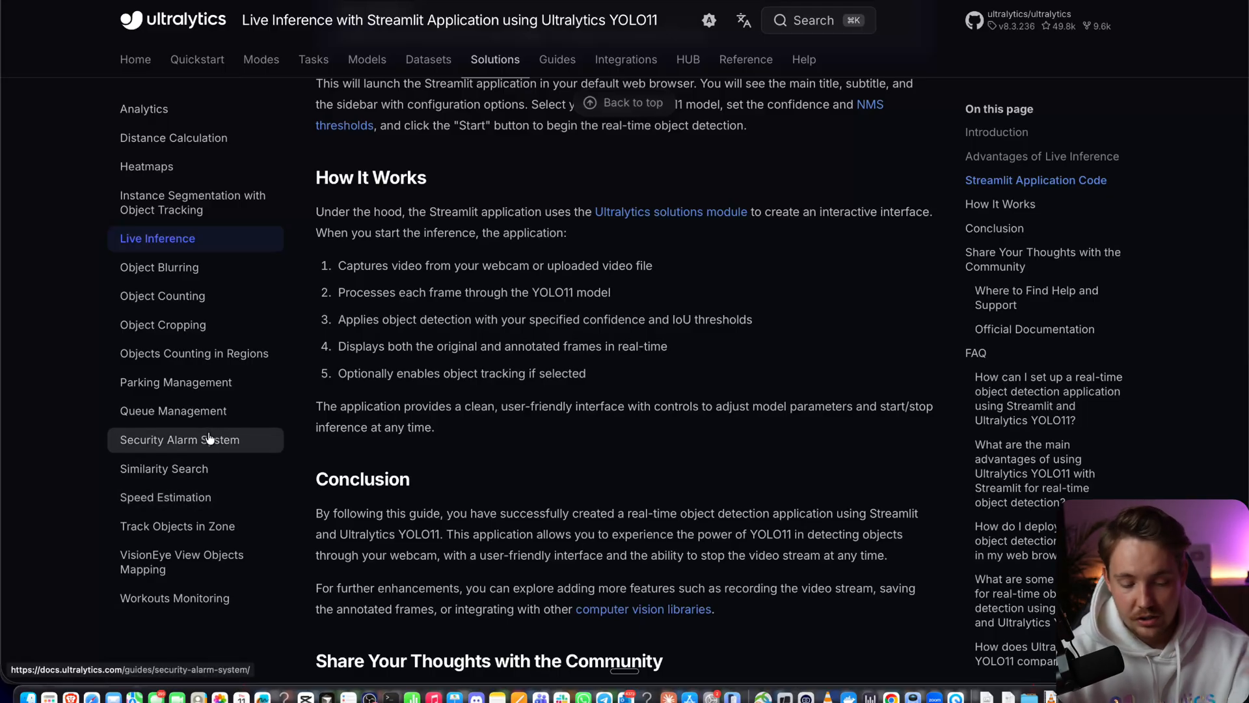
pyautogui.scroll(-3)
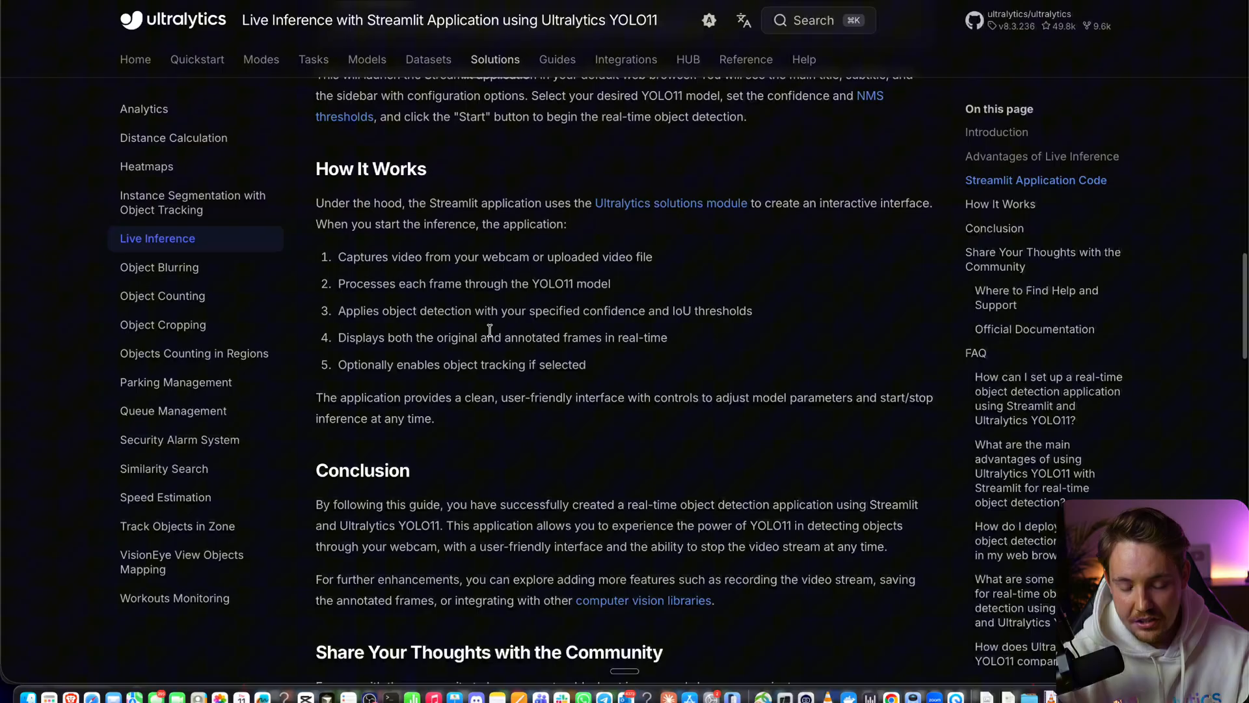
pyautogui.scroll(-3)
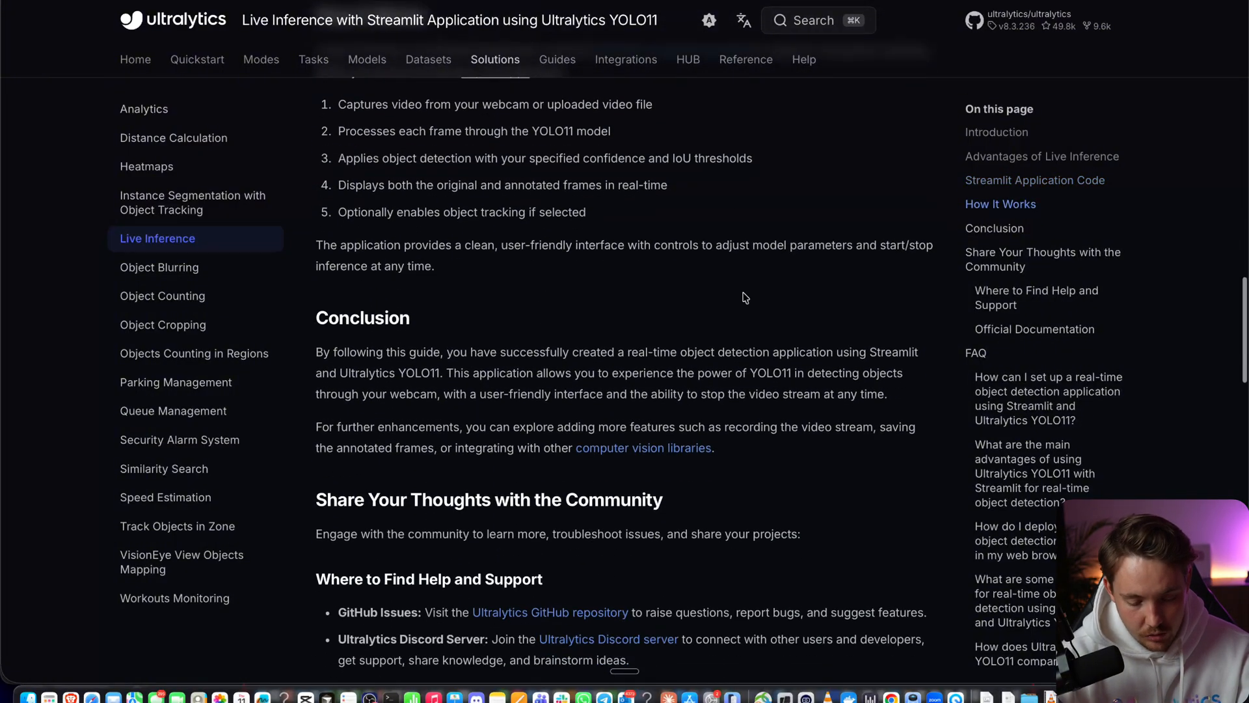
pyautogui.scroll(-3)
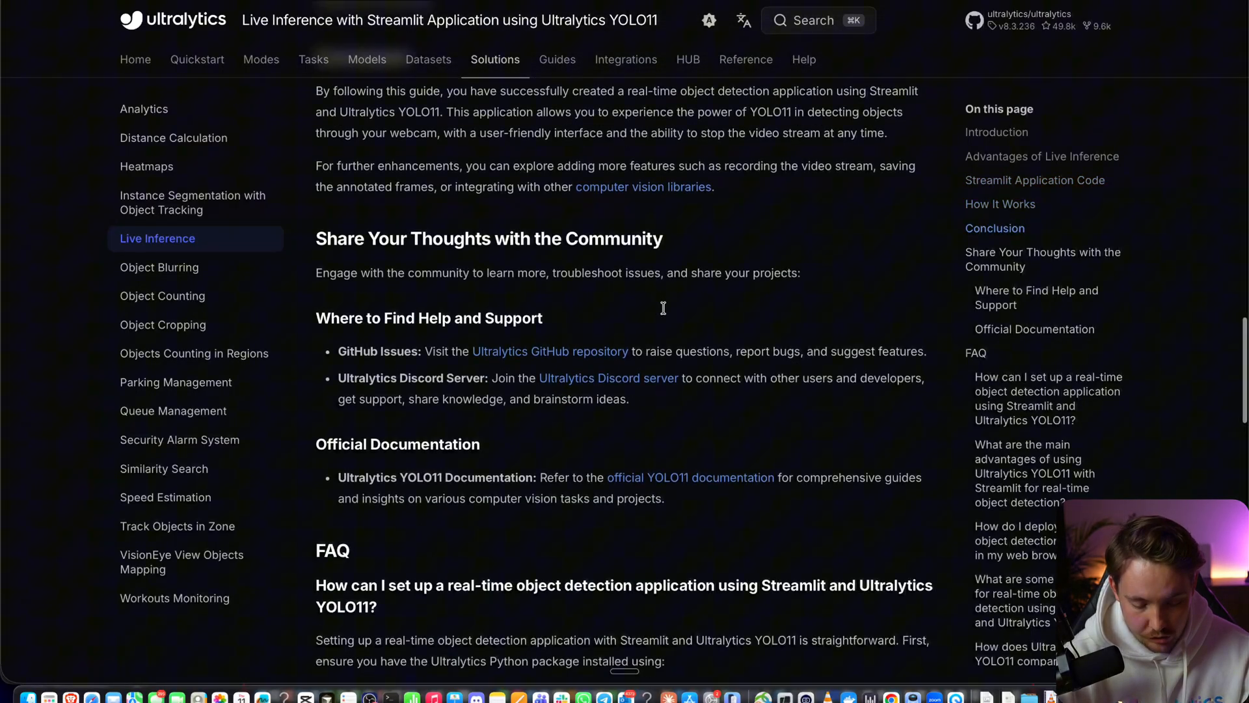
pyautogui.scroll(-3)
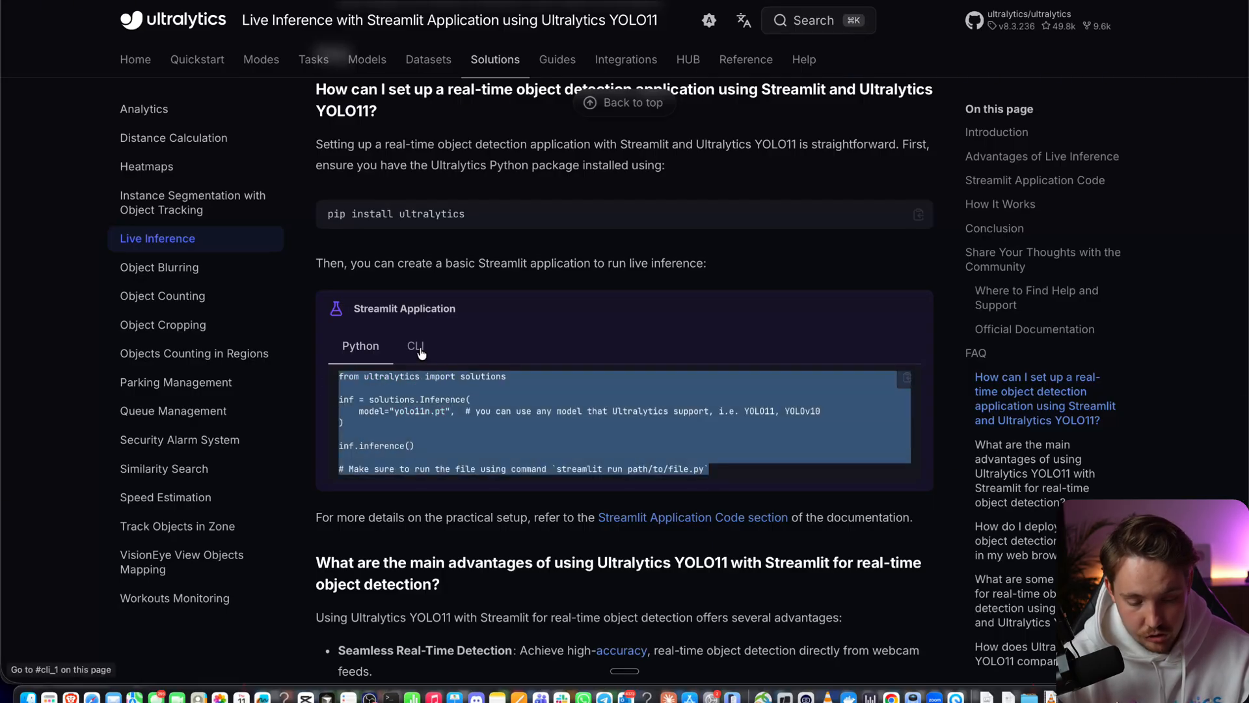
# Step: Switch the FAQ Streamlit example to its CLI version, yolo solutions inference
pyautogui.click(414, 346)
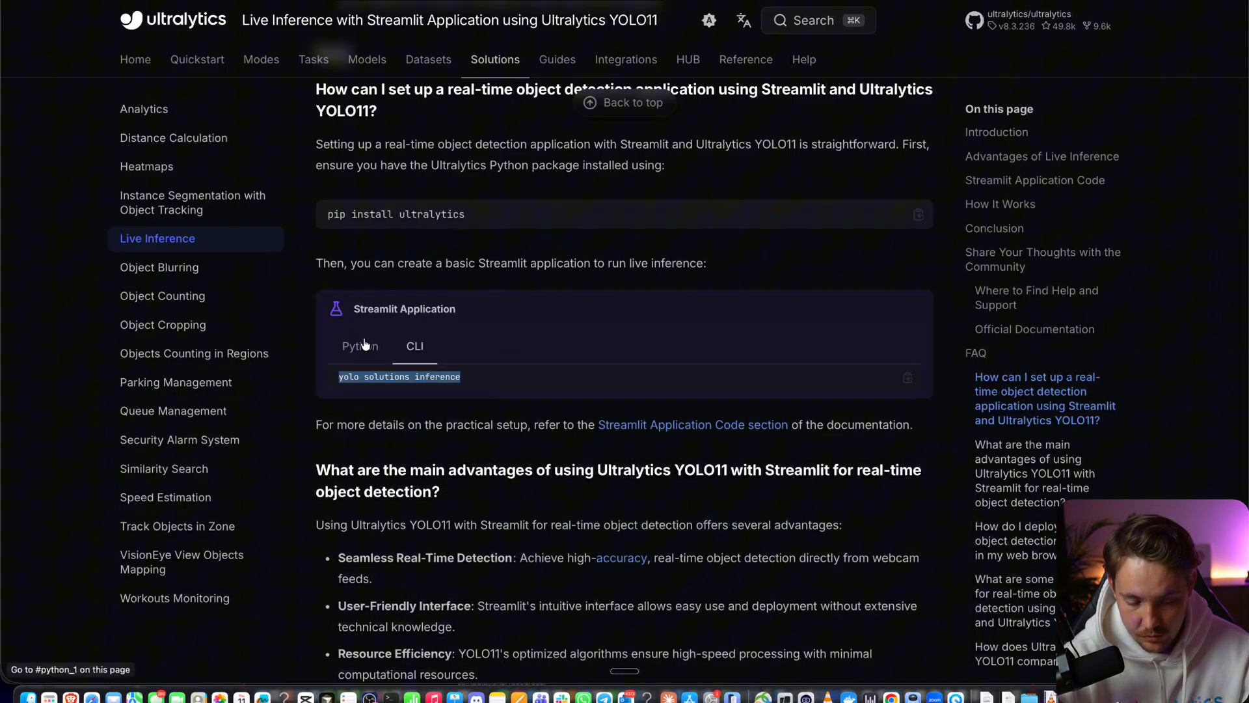
pyautogui.click(359, 346)
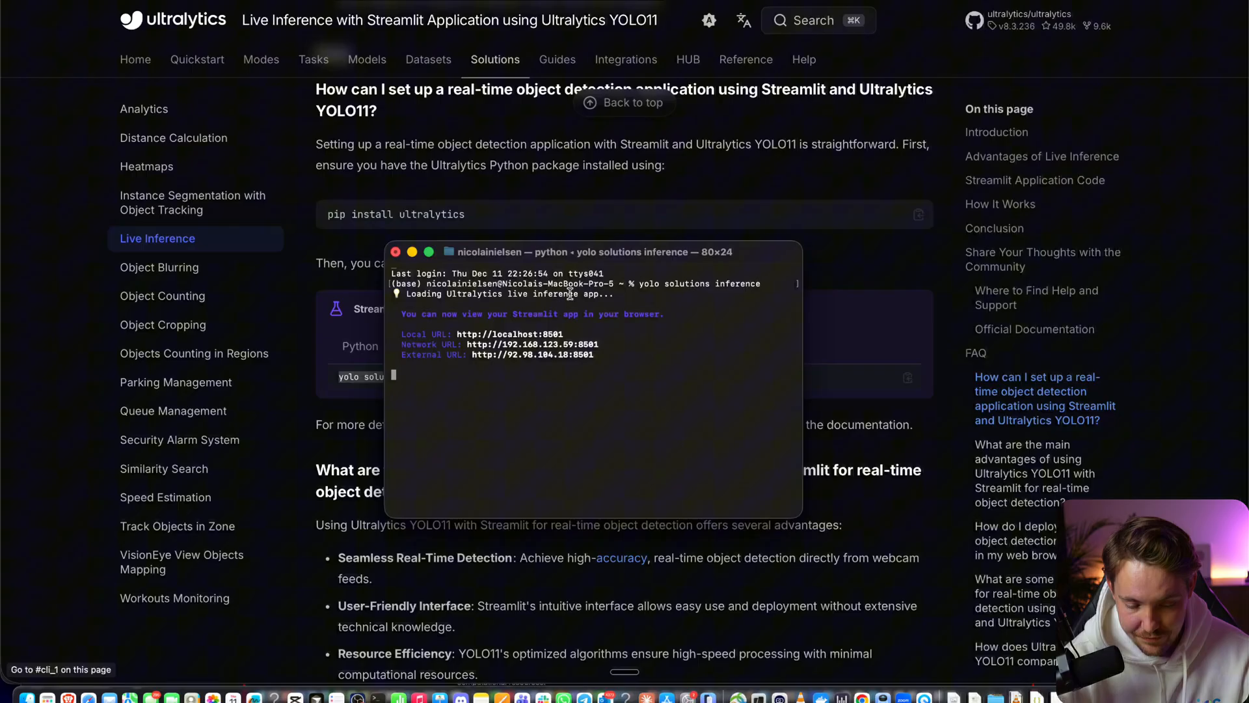
pyautogui.moveTo(540, 178)
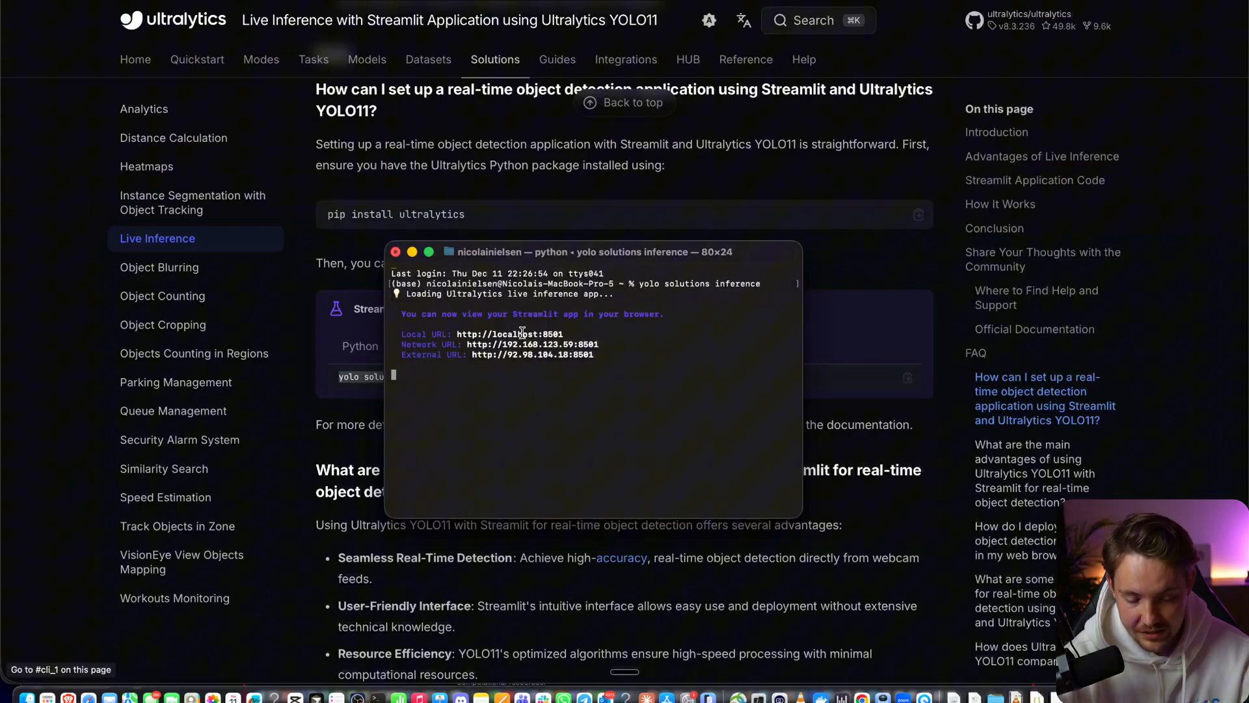
pyautogui.doubleClick(510, 334)
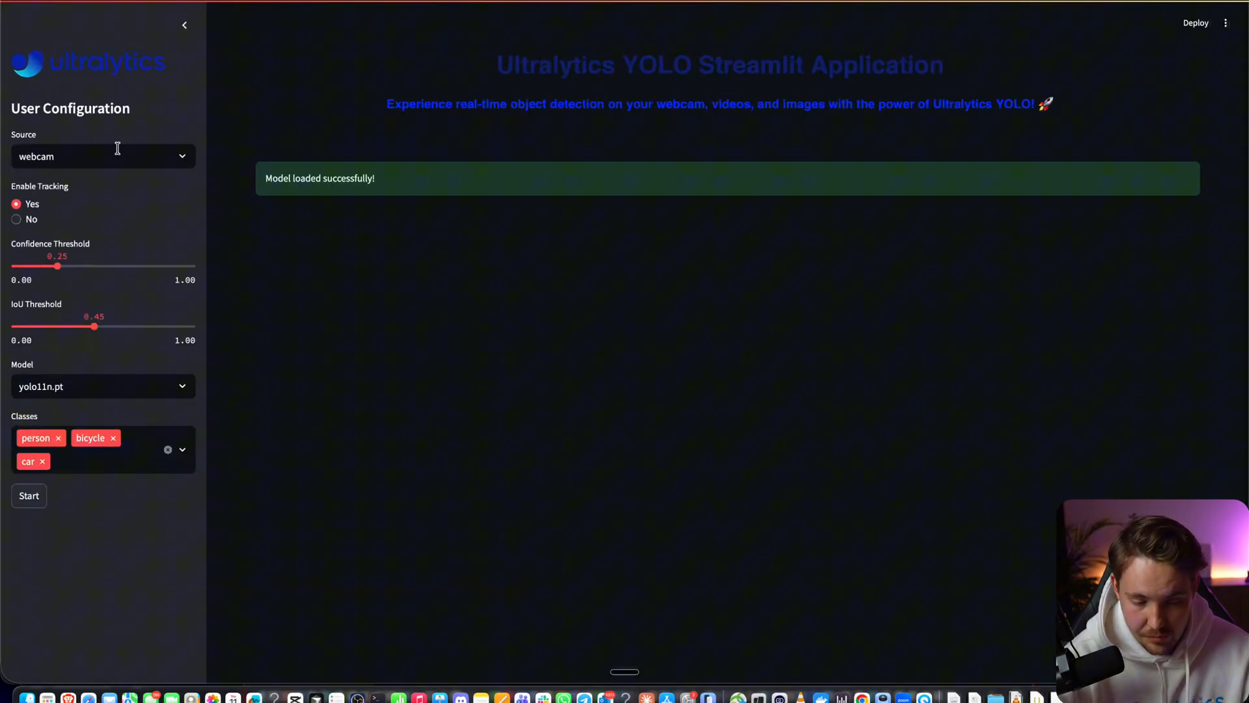
pyautogui.click(101, 156)
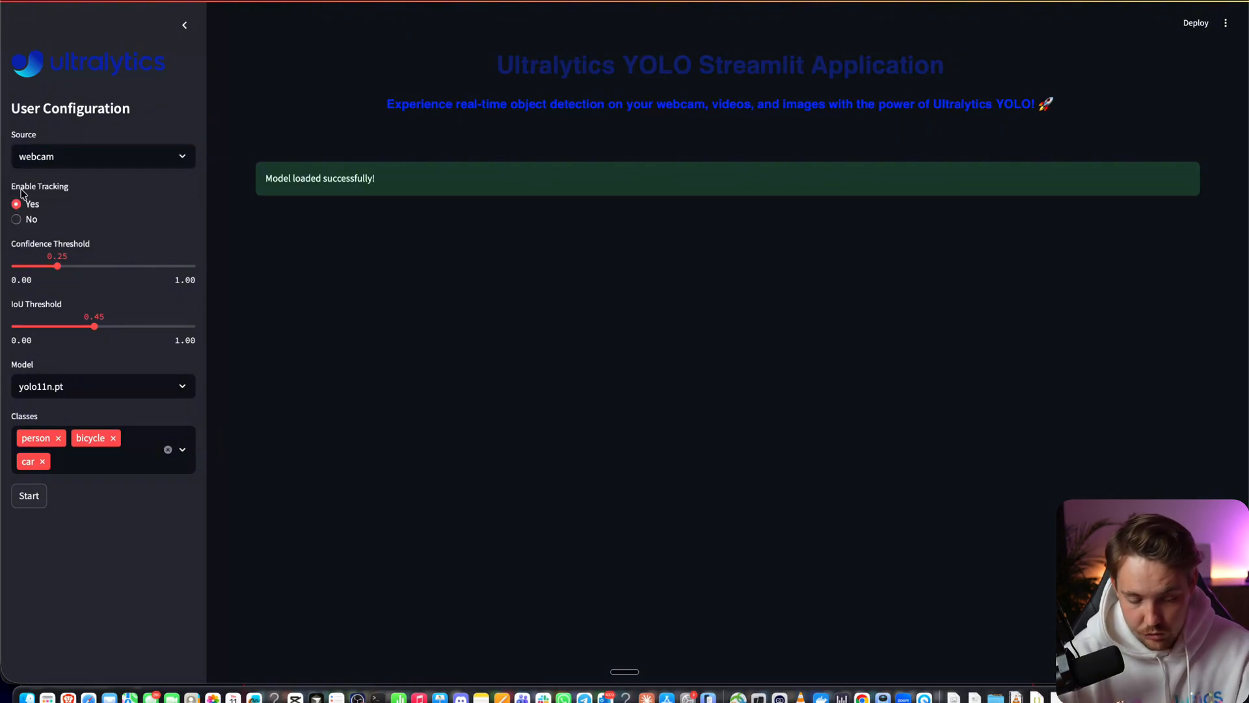
pyautogui.moveTo(75, 277)
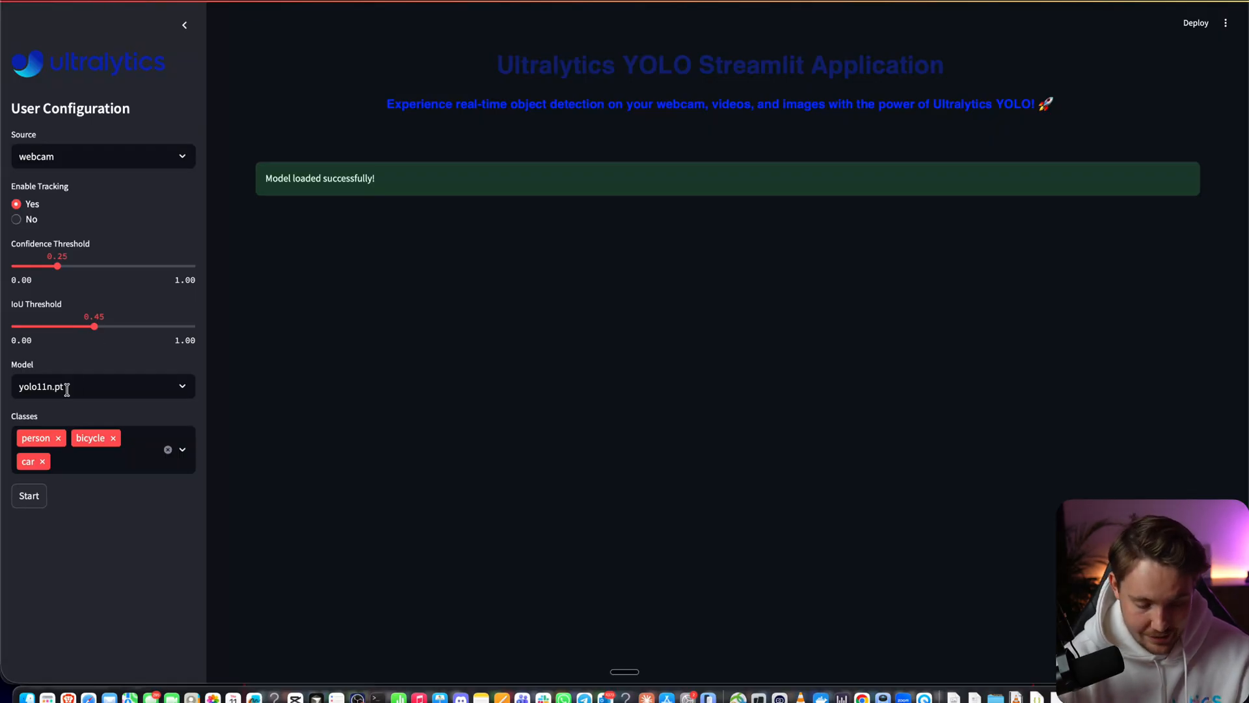
pyautogui.click(102, 386)
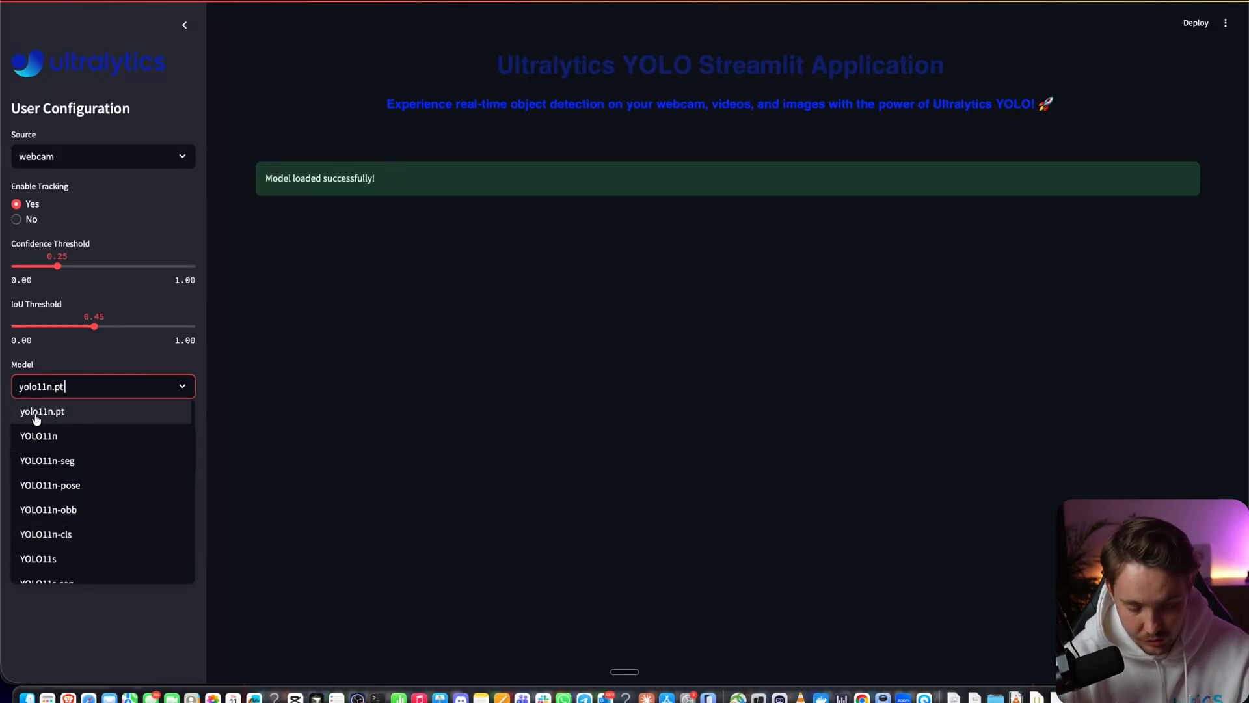
pyautogui.click(41, 411)
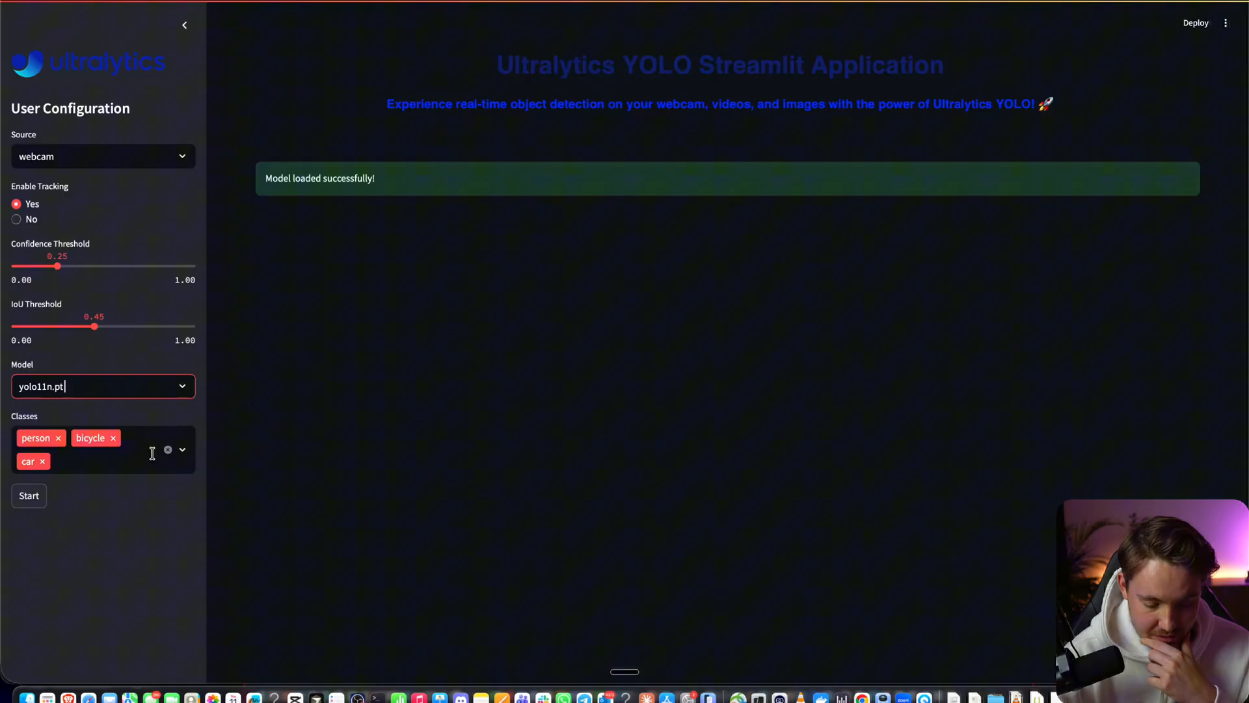
pyautogui.click(167, 450)
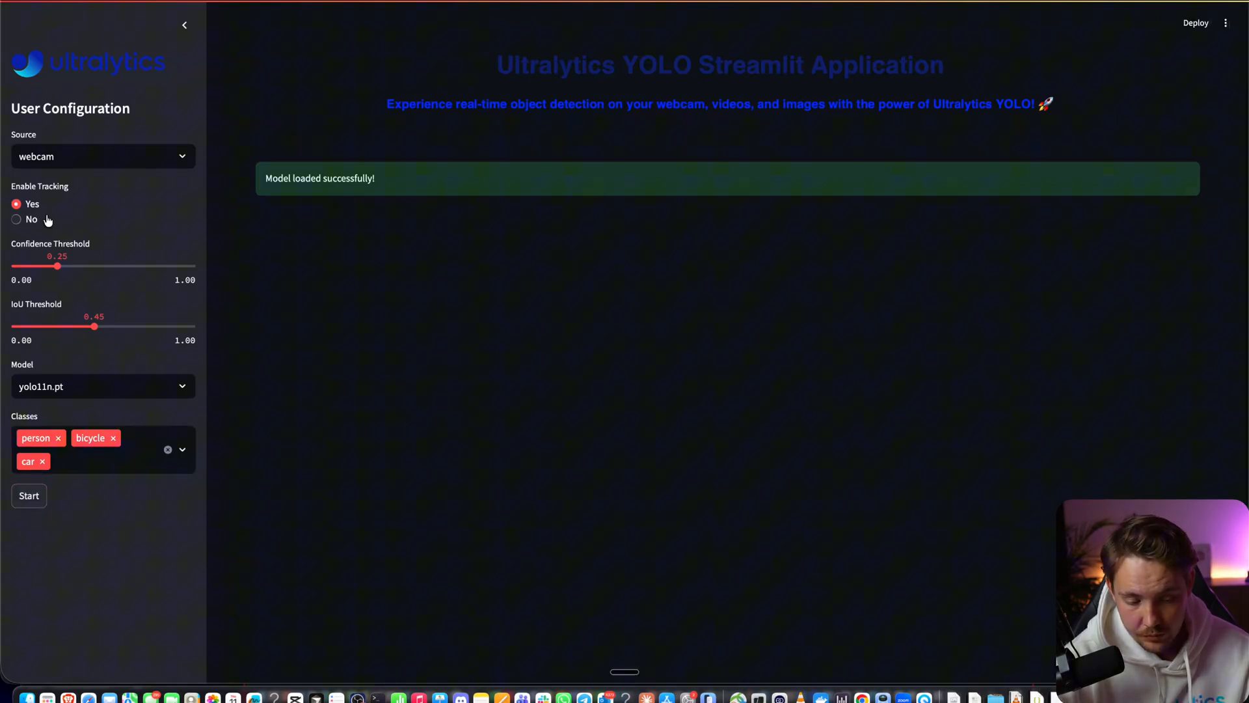
pyautogui.click(29, 496)
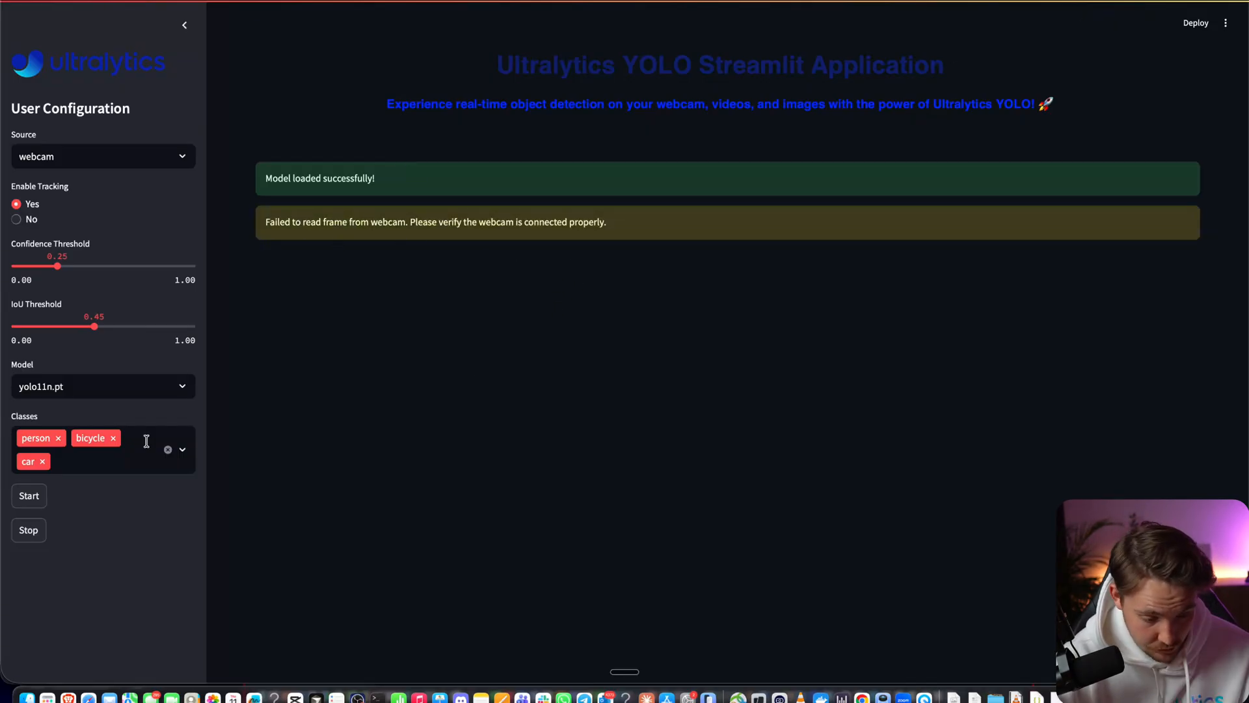
# Step: Start detection with the webcam source, which fails to read a webcam frame
pyautogui.click(102, 156)
pyautogui.write('video')
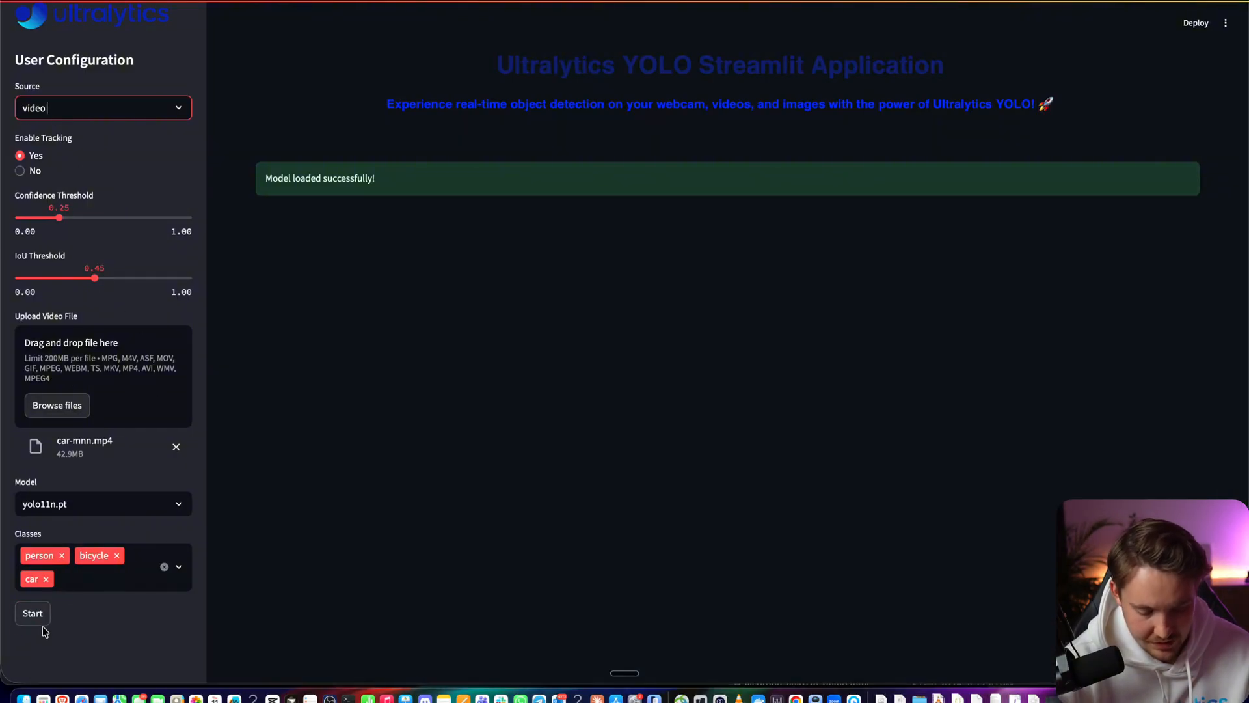
# Step: Start car tracking on car-mnn.mp4 with original and predicted frames shown side by side
pyautogui.click(33, 613)
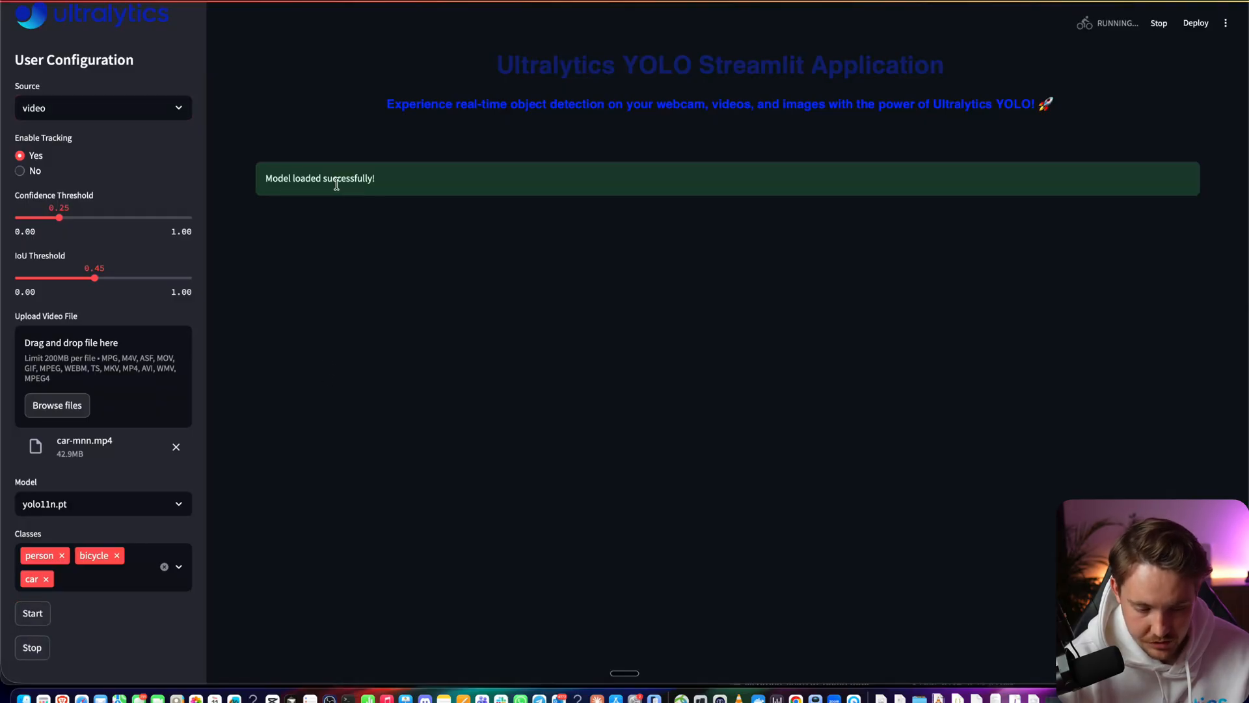
pyautogui.click(32, 613)
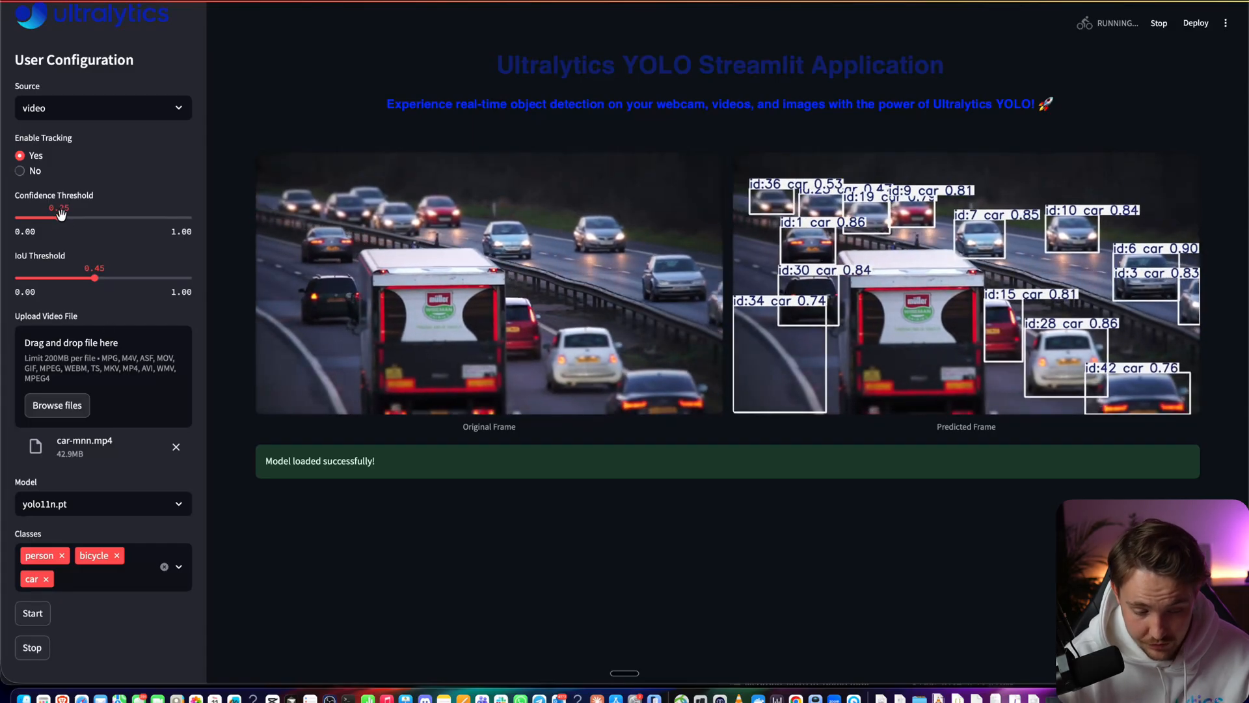
# Step: Raise the confidence threshold to about 0.78, rerun detection, then stop it
pyautogui.moveTo(61, 217); pyautogui.dragTo(153, 218)
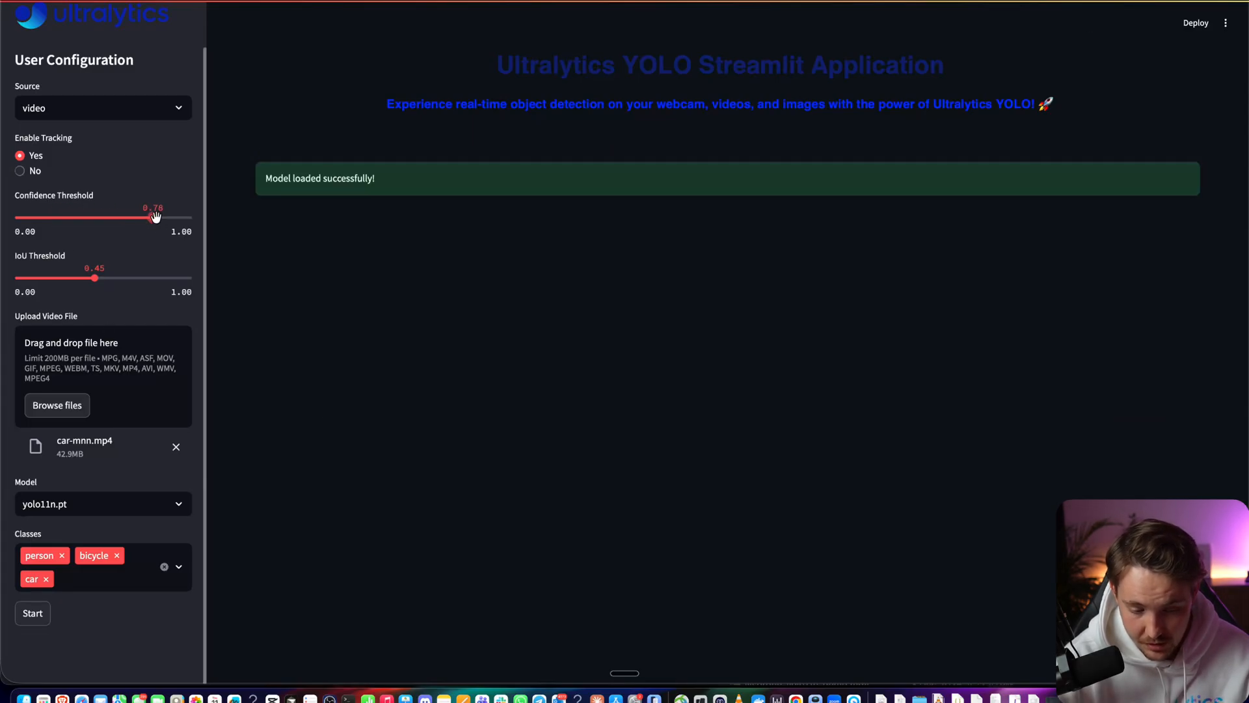
pyautogui.click(32, 613)
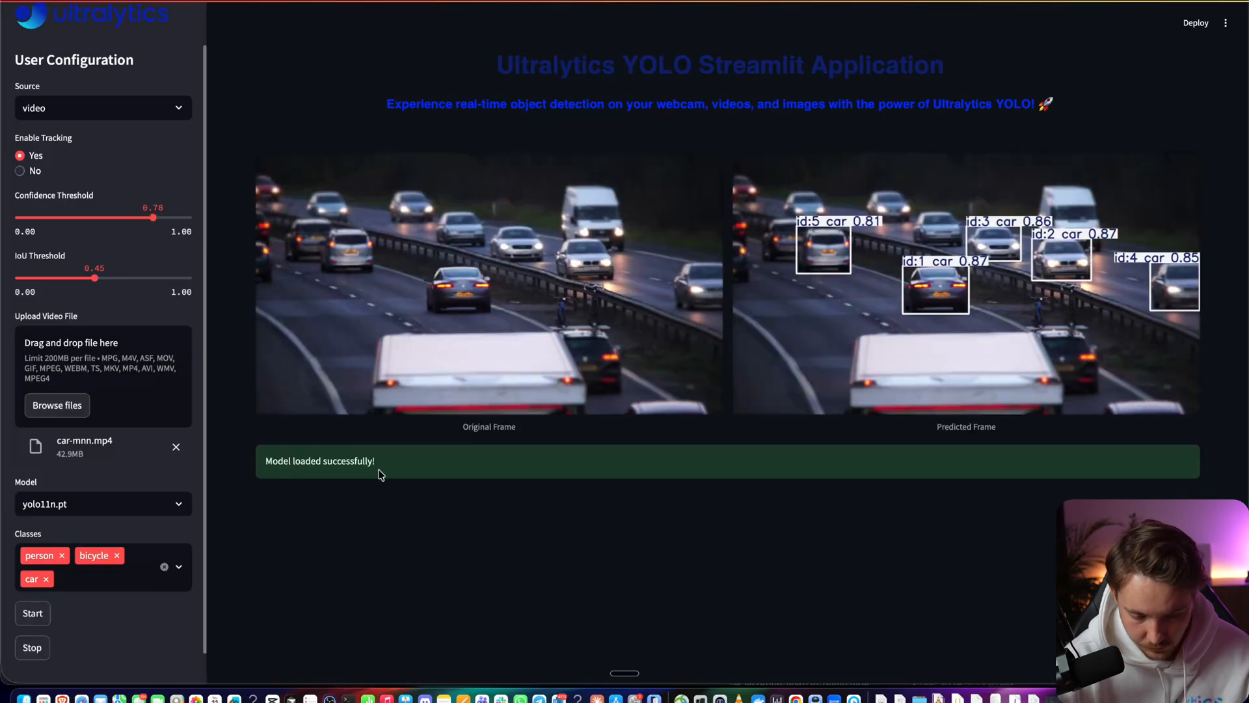
pyautogui.click(32, 613)
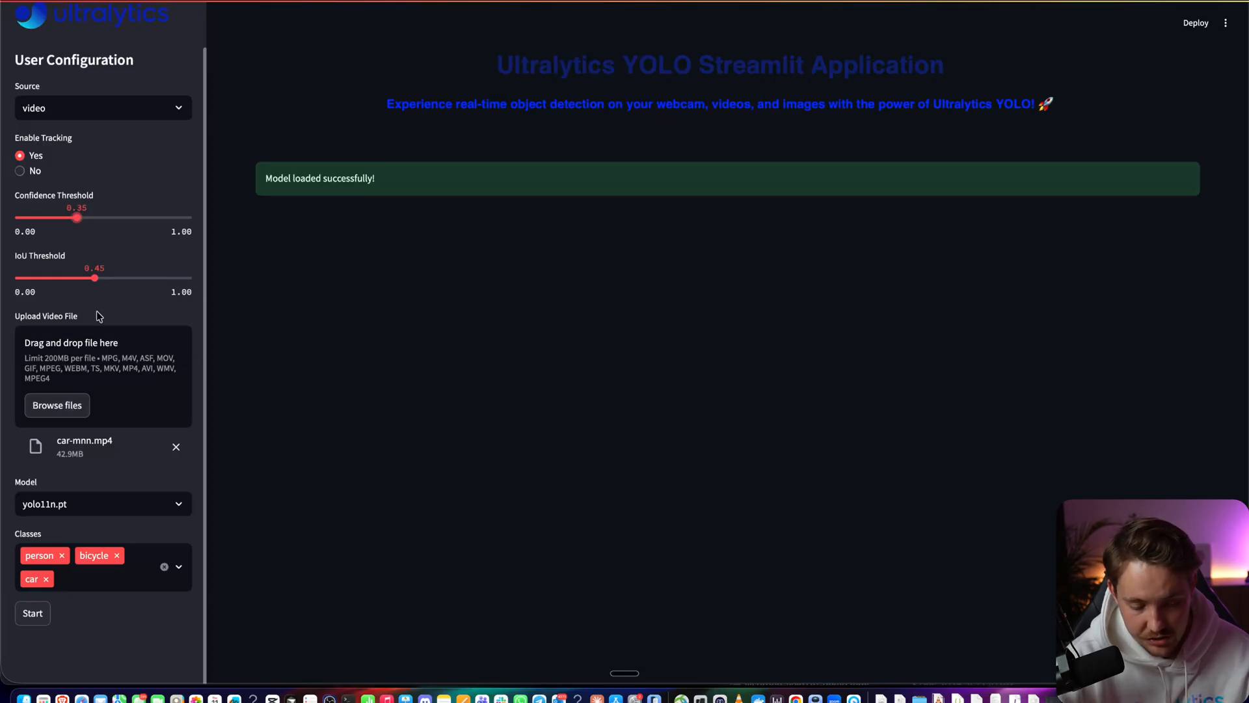
pyautogui.moveTo(92, 277)
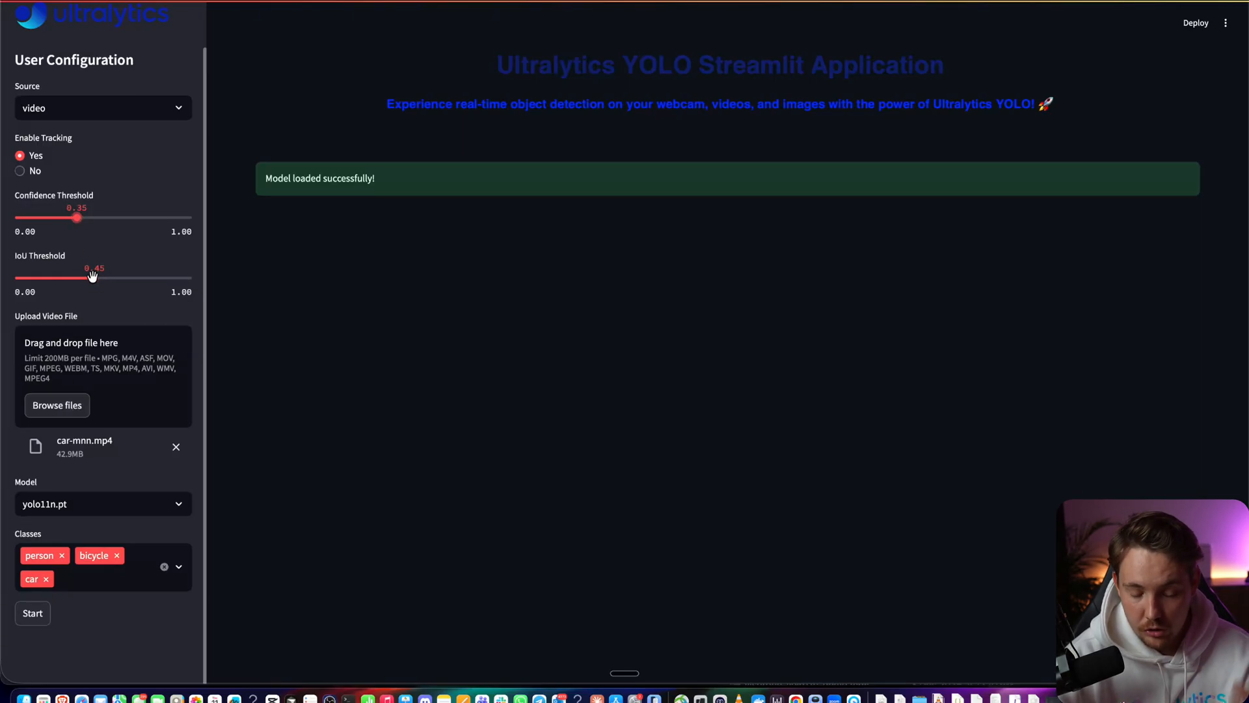
# Step: Adjust the IoU threshold slider from 0.45 to 0.44, briefly passing 0.39
pyautogui.moveTo(94, 277); pyautogui.dragTo(84, 277)
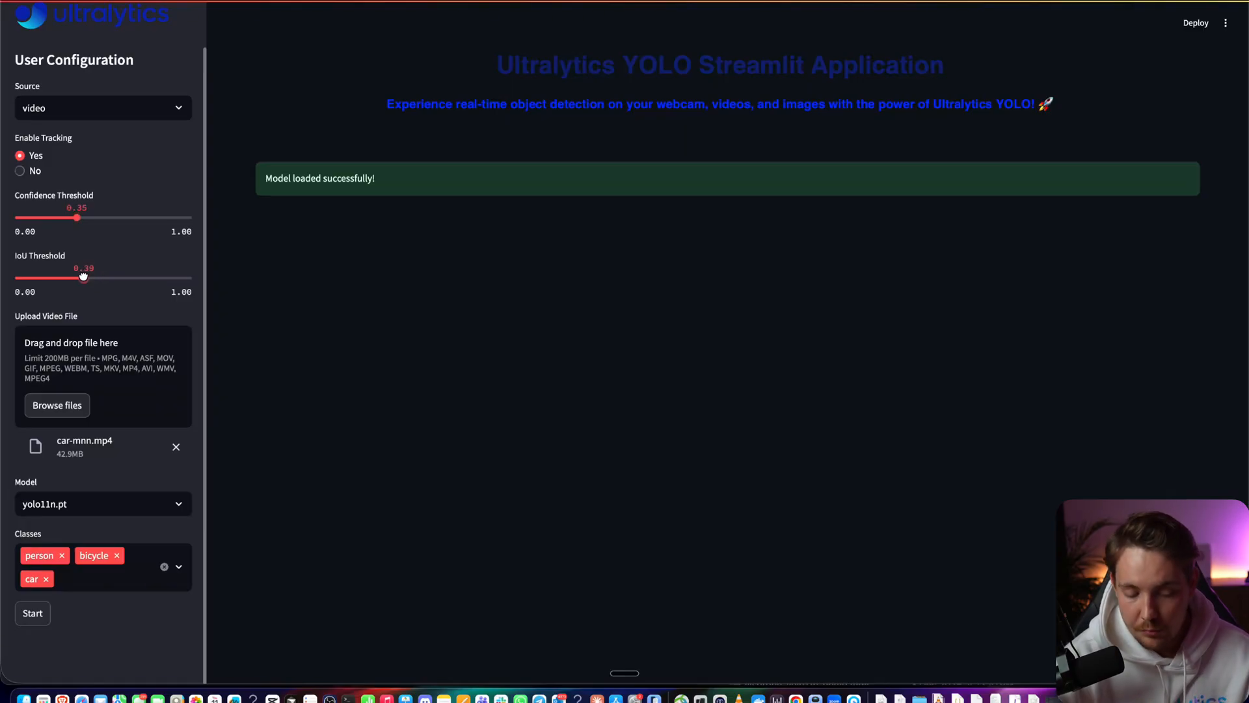
pyautogui.moveTo(83, 277); pyautogui.dragTo(92, 278)
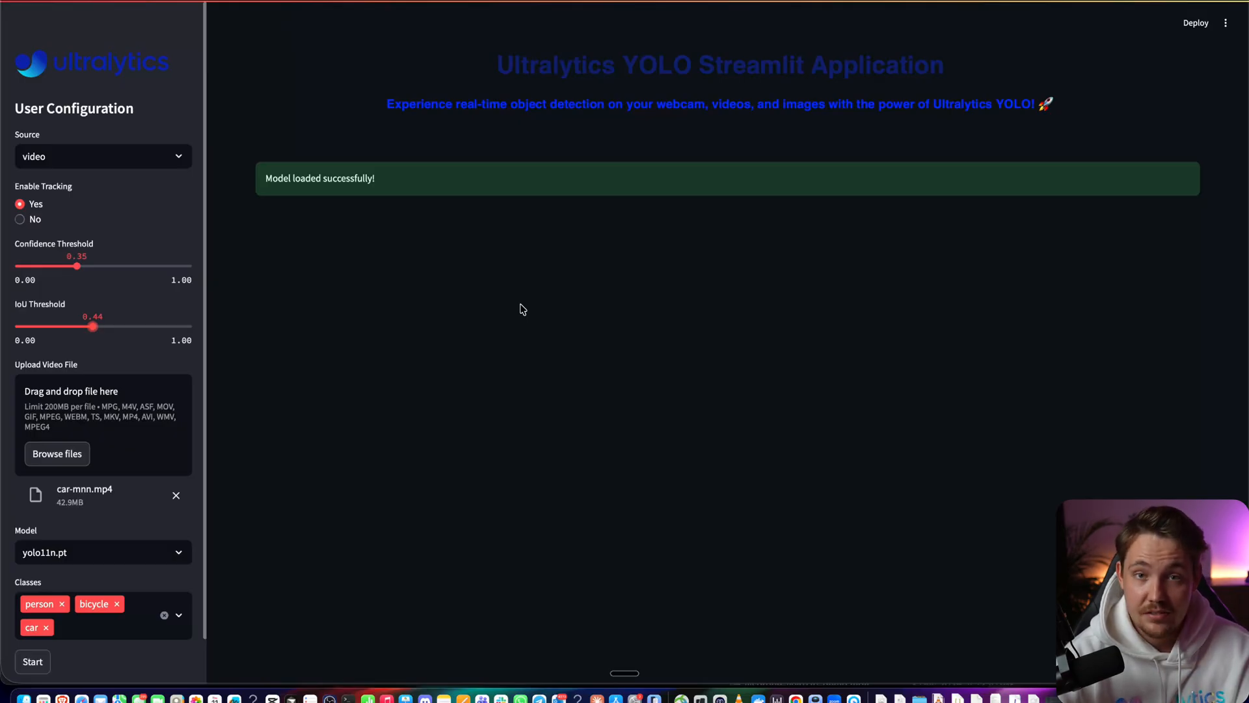
pyautogui.moveTo(584, 38)
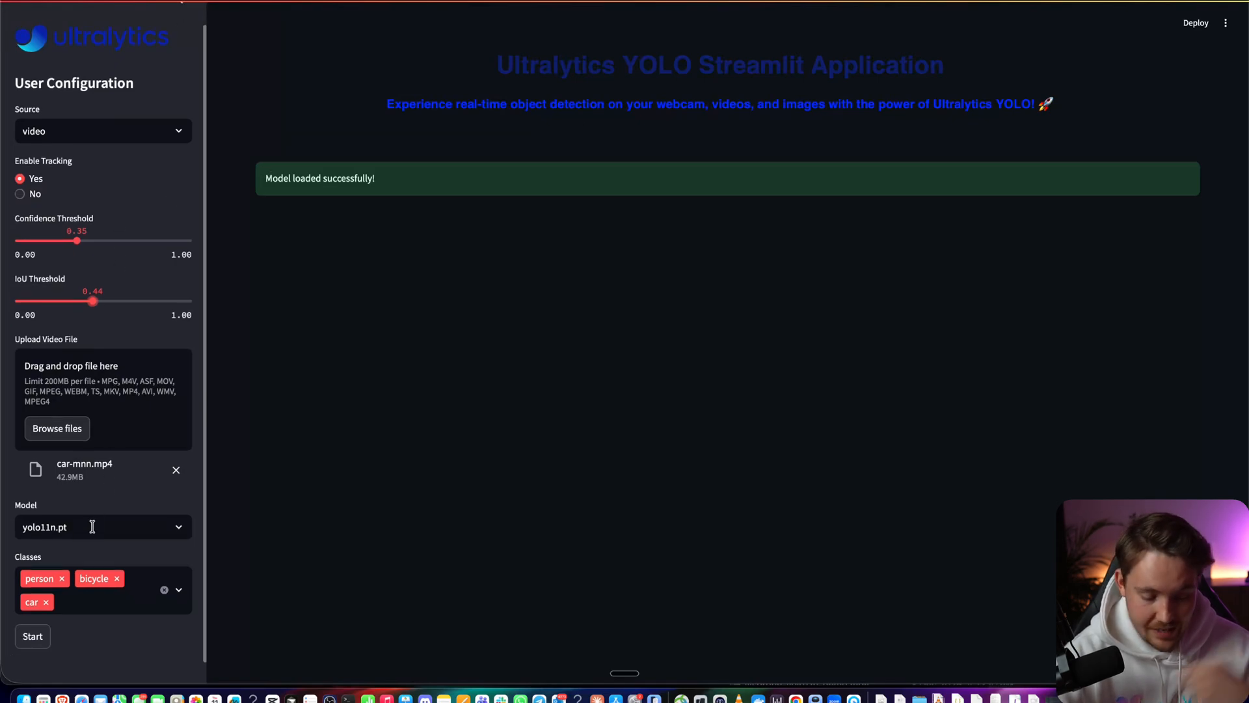
# Step: Choose YOLO11n-seg from the model list and start detection on the car video
pyautogui.click(102, 526)
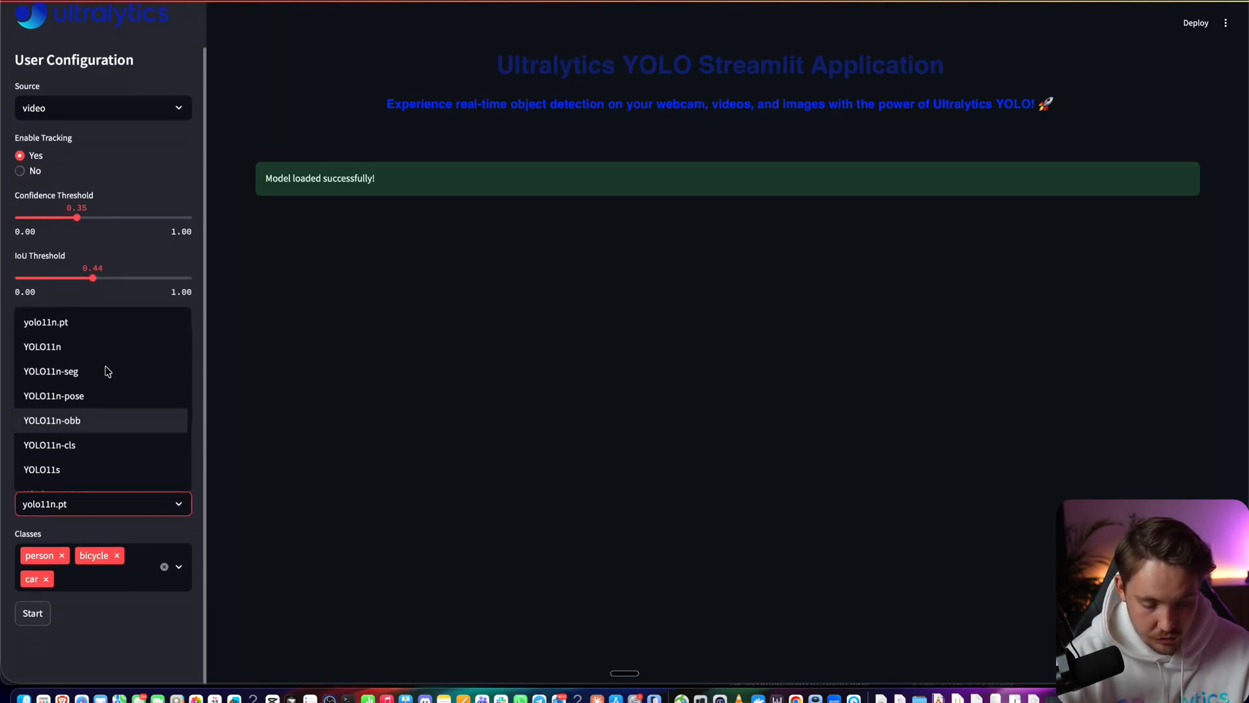
pyautogui.click(33, 613)
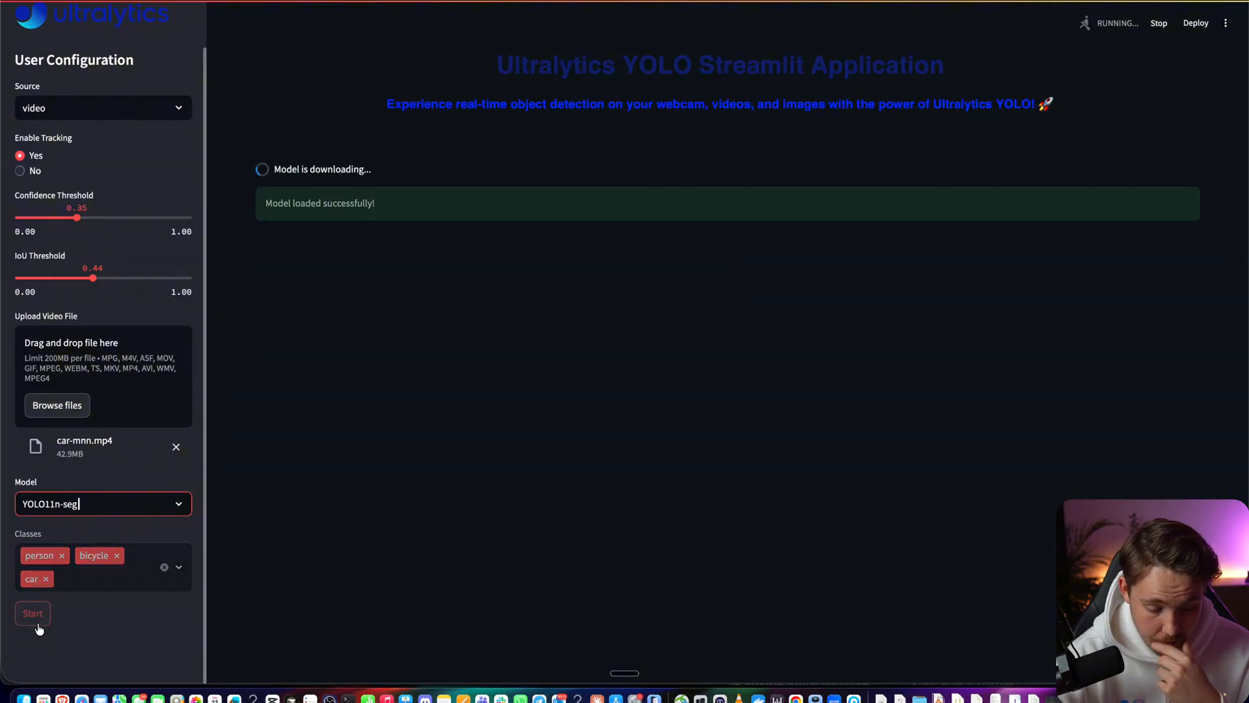
pyautogui.click(102, 503)
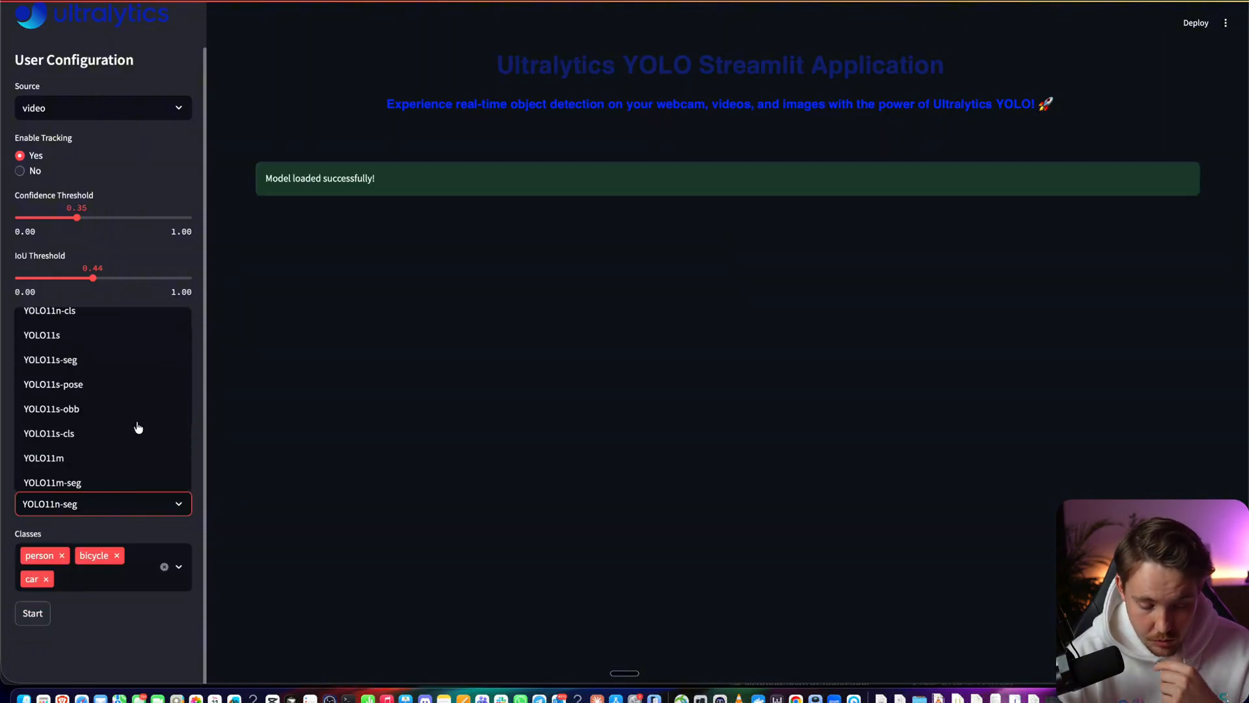
pyautogui.click(32, 613)
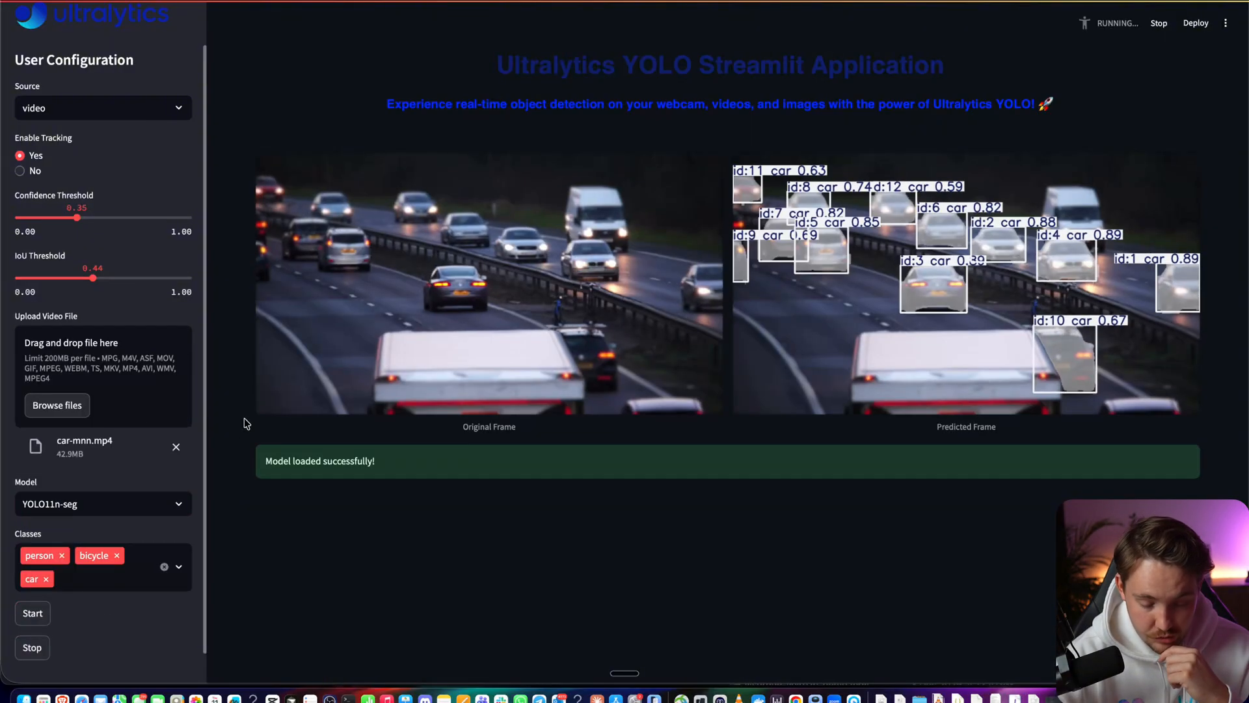